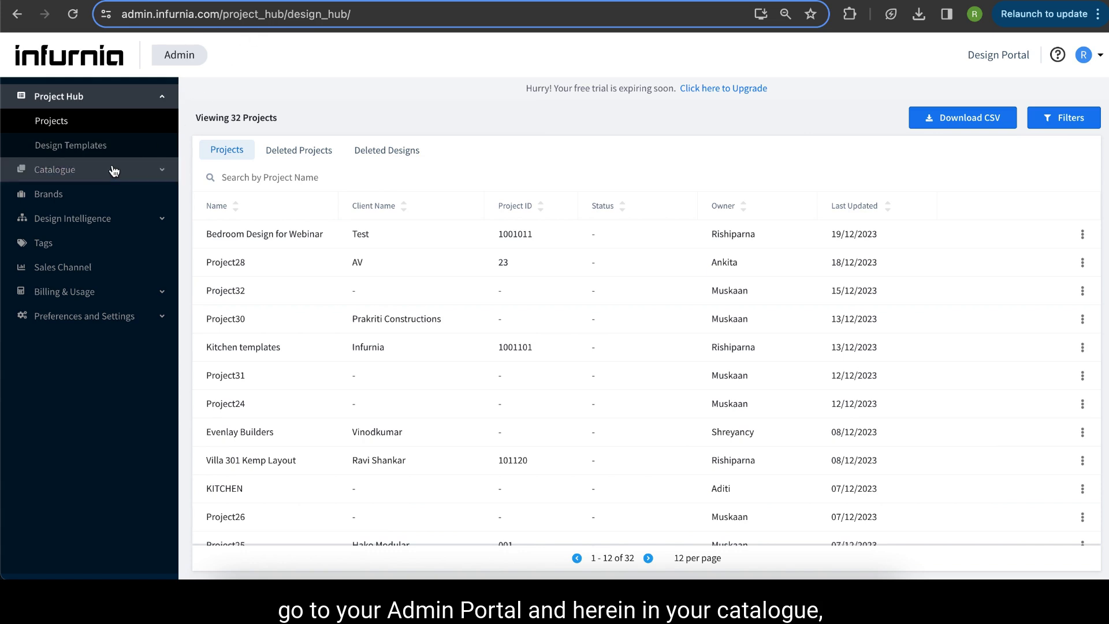
# Expand Catalogue in the sidebar and choose Ply under Hardware
pyautogui.click(54, 169)
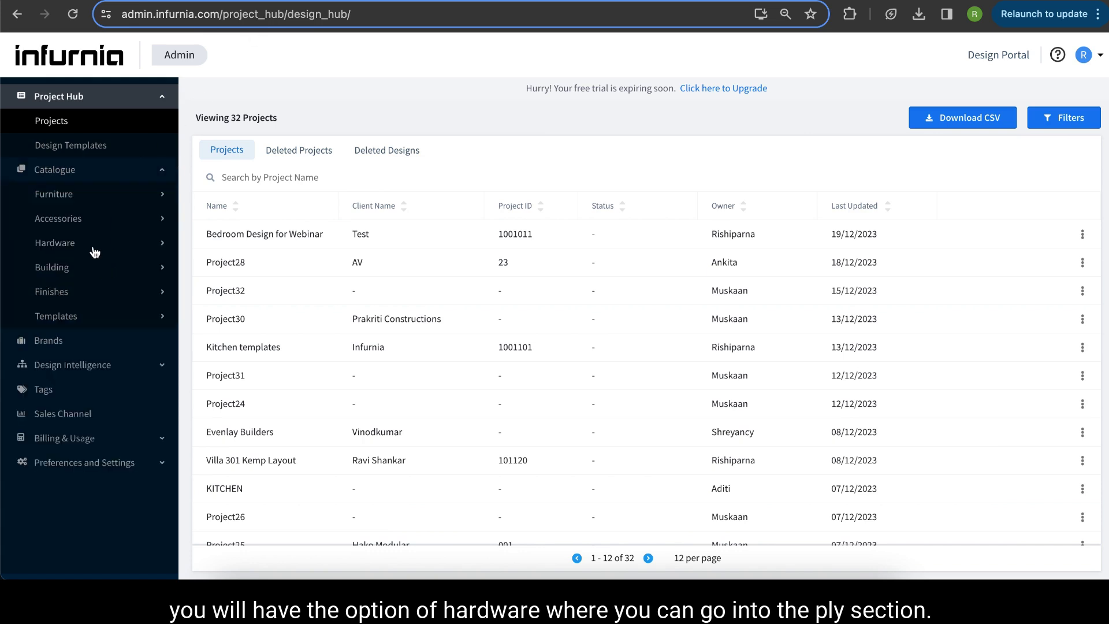
pyautogui.click(54, 243)
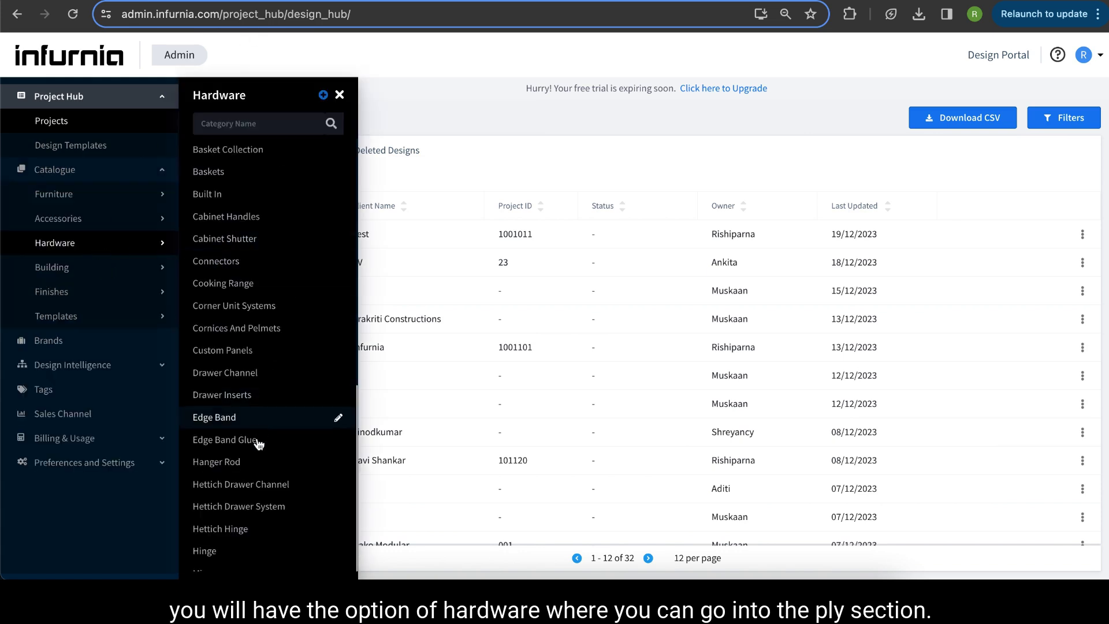
pyautogui.scroll(-3)
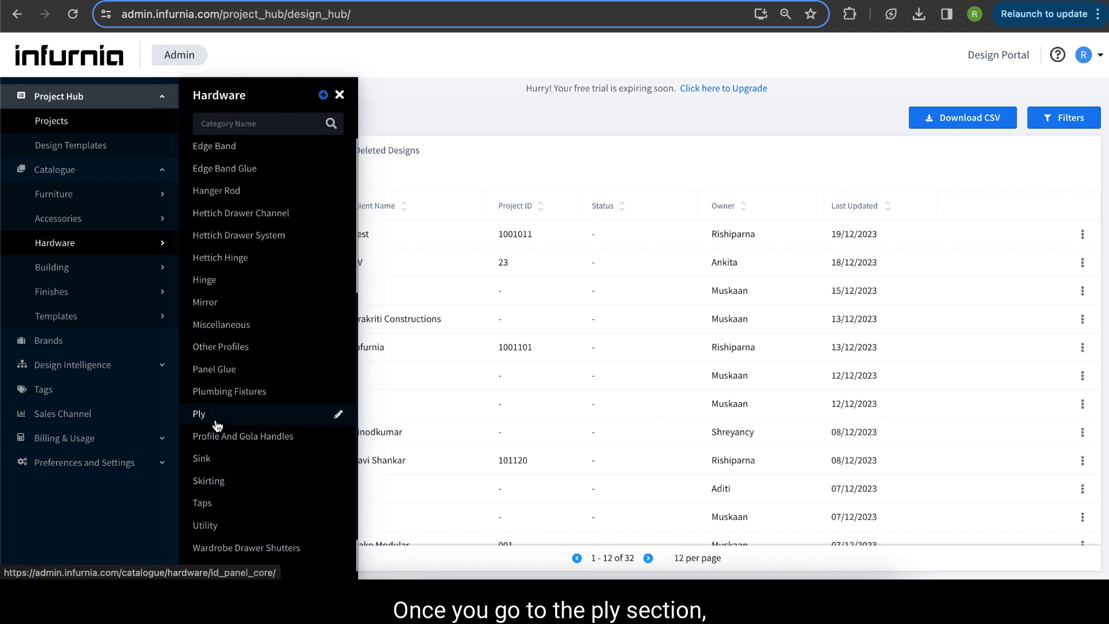
pyautogui.click(198, 413)
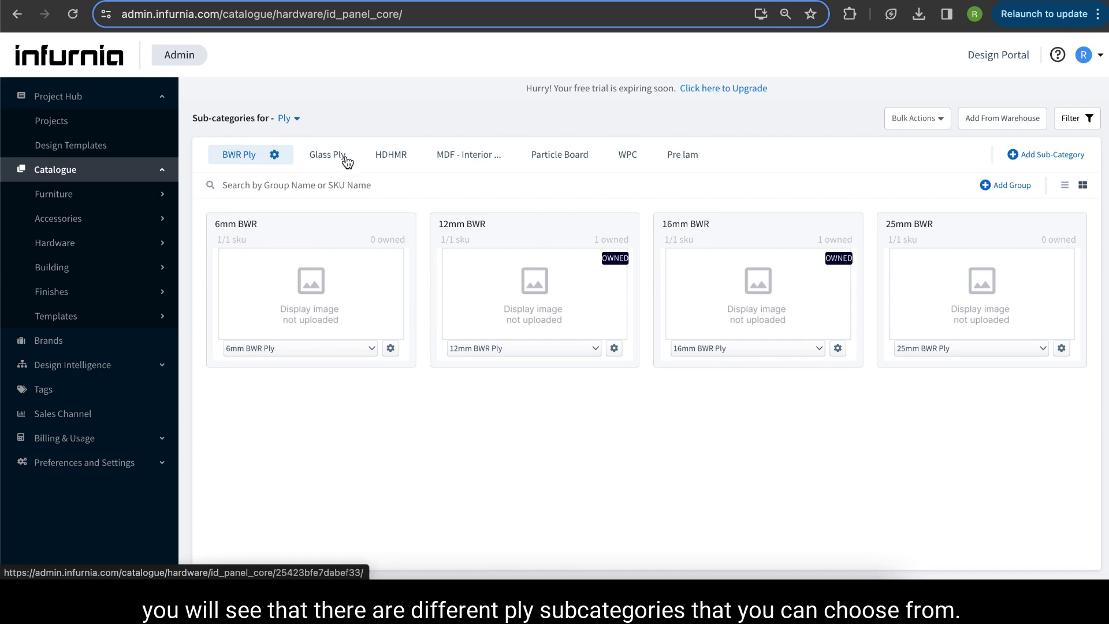
pyautogui.moveTo(718, 154)
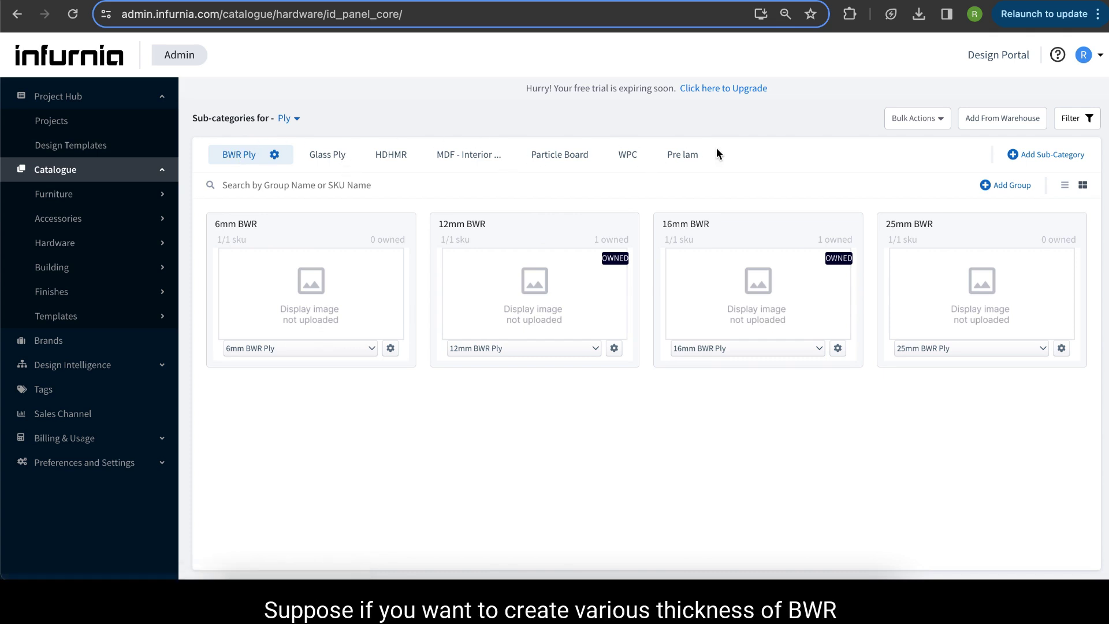
pyautogui.moveTo(263, 164)
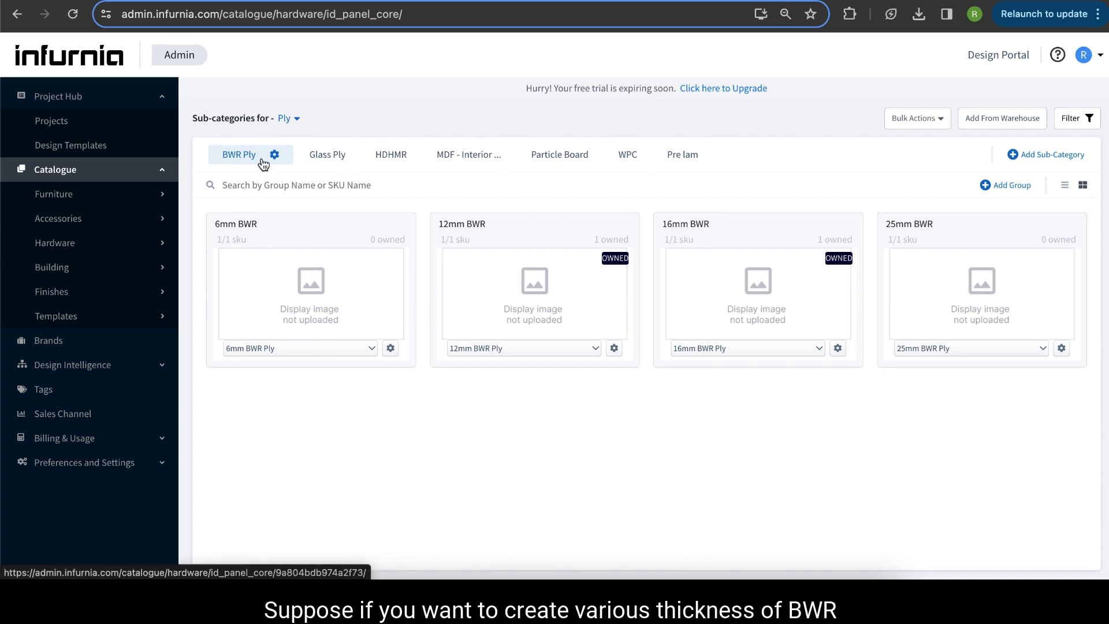
pyautogui.moveTo(240, 159)
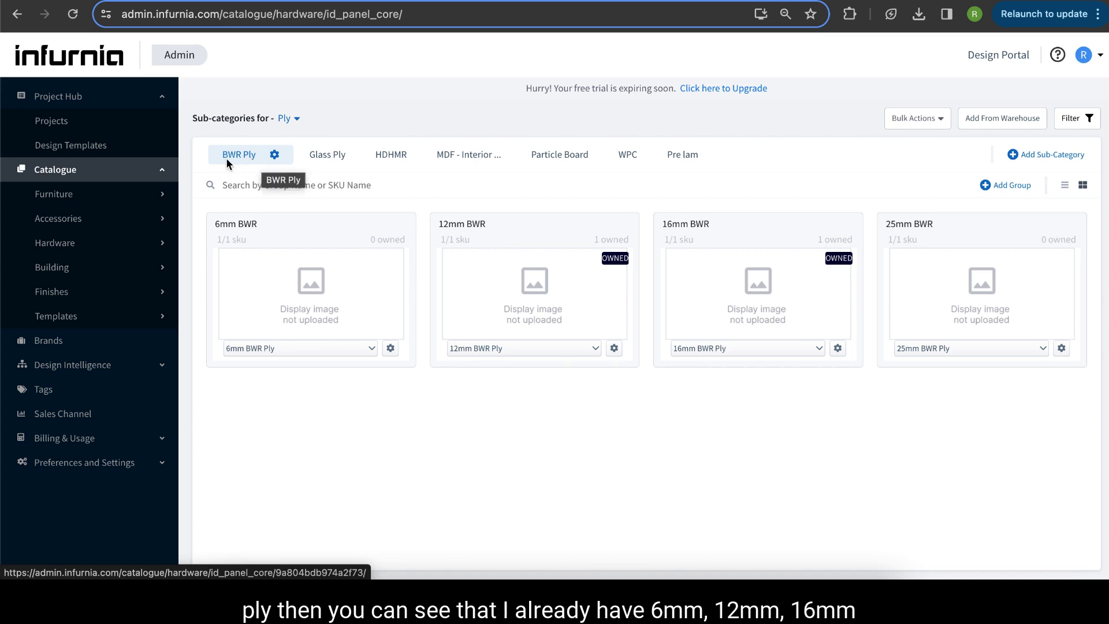
pyautogui.moveTo(309, 213)
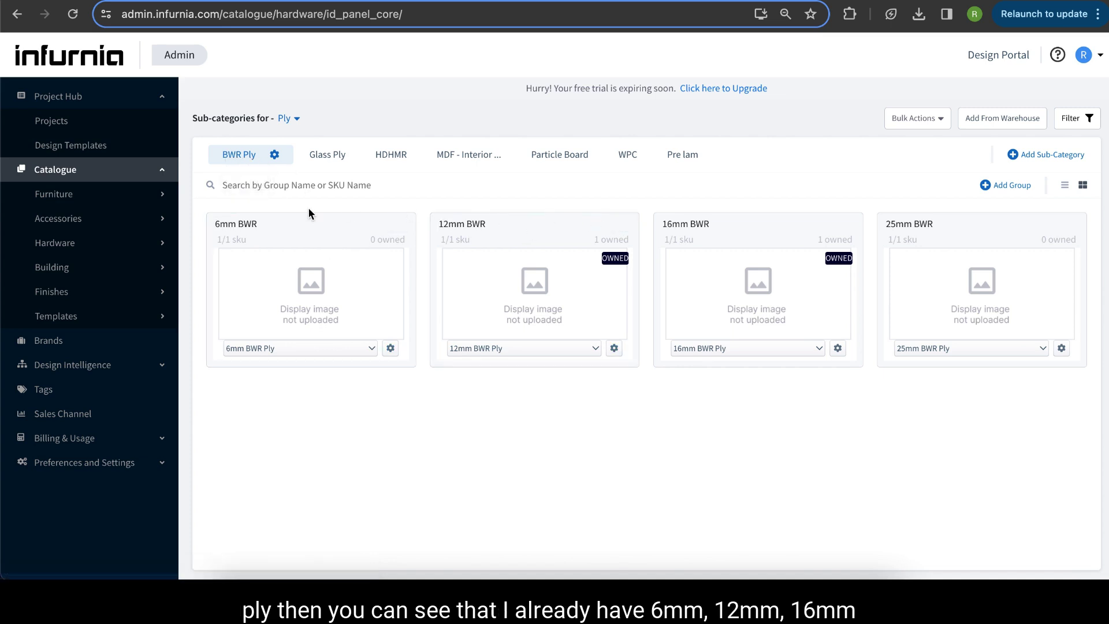
pyautogui.moveTo(427, 376)
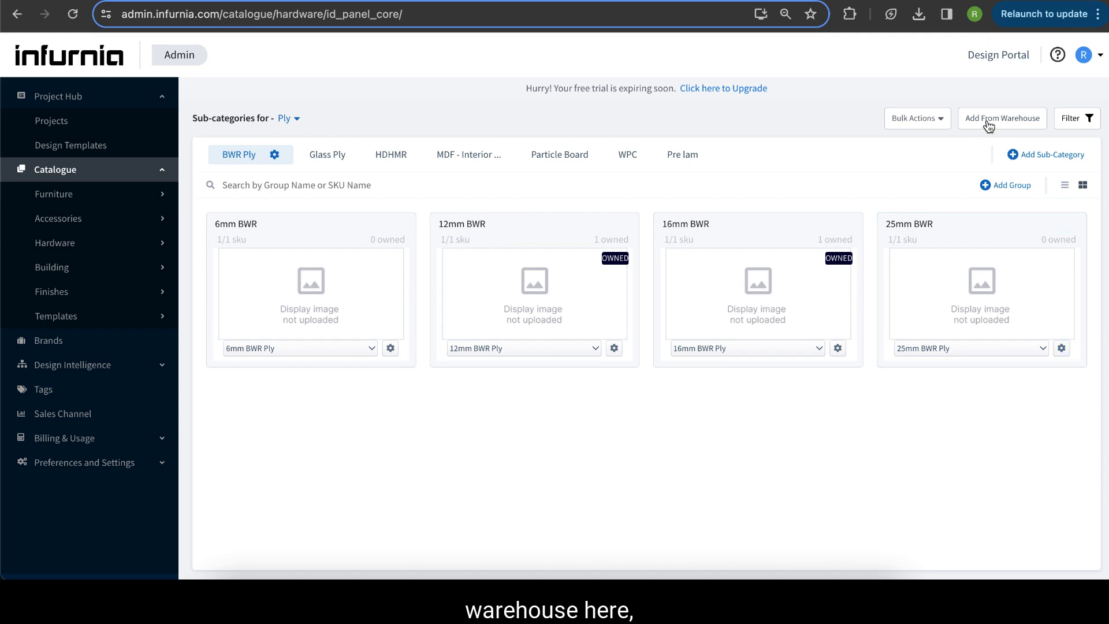
# Use Add From Warehouse to list the 18mm, 16mm and 12mm BWR Ply groups
pyautogui.click(1002, 118)
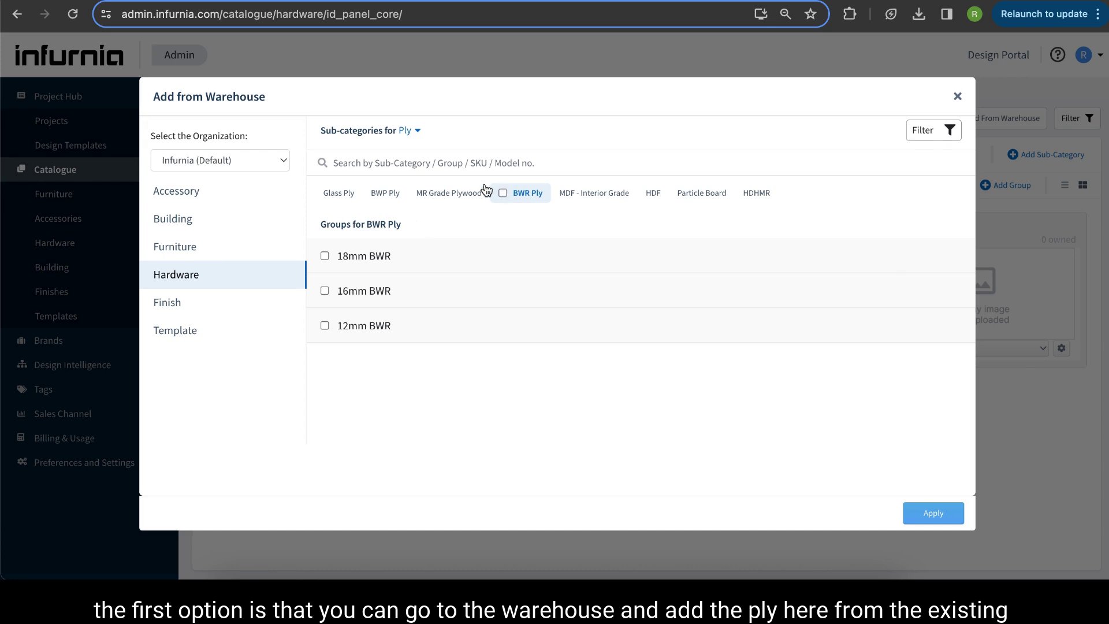
pyautogui.moveTo(357, 333)
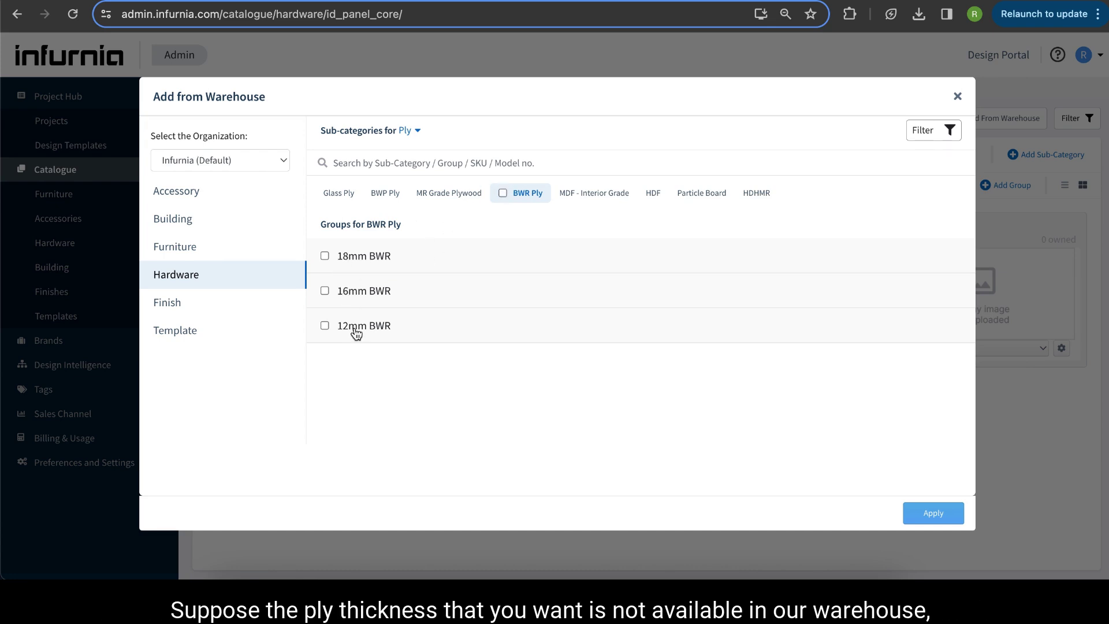
pyautogui.moveTo(593, 462)
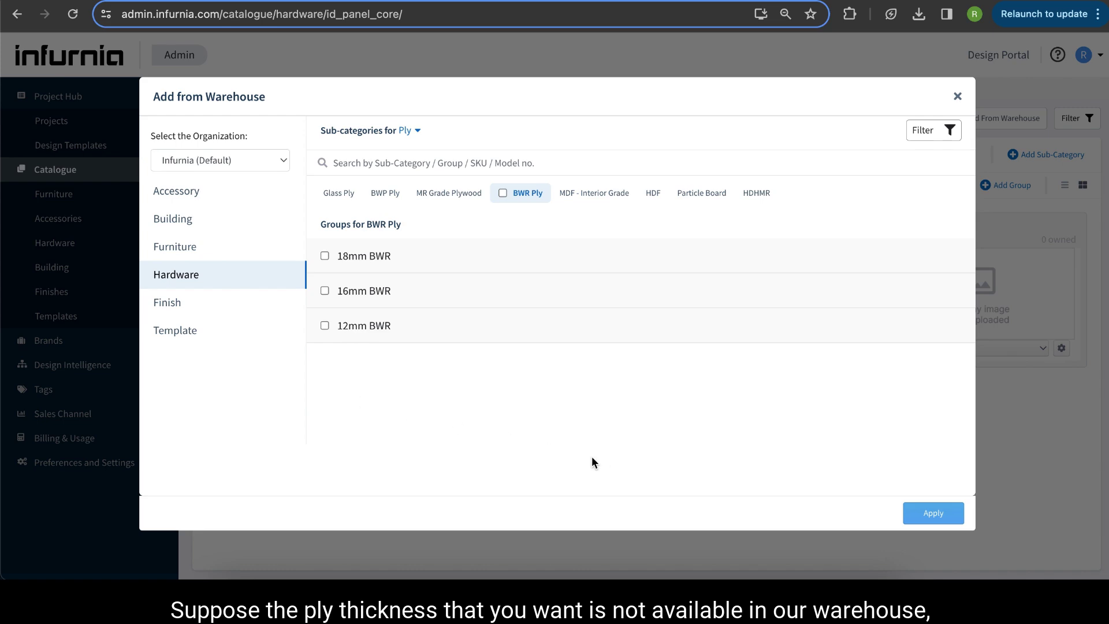
pyautogui.moveTo(954, 98)
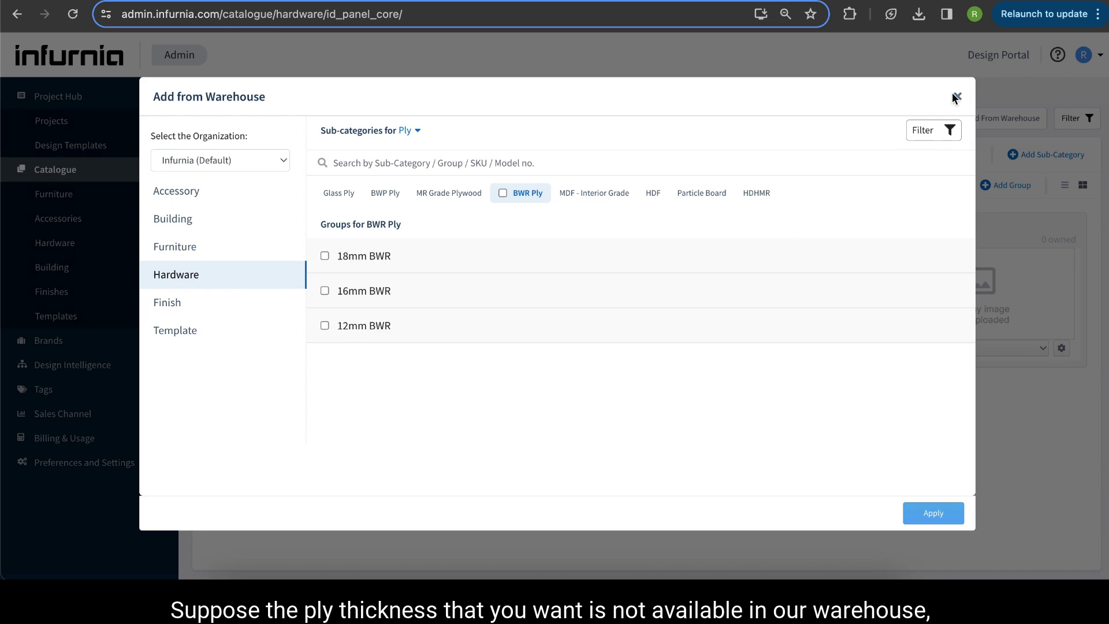
# Close the warehouse and start Clone Group on 6mm BWR with BWR Ply as destination
pyautogui.click(955, 97)
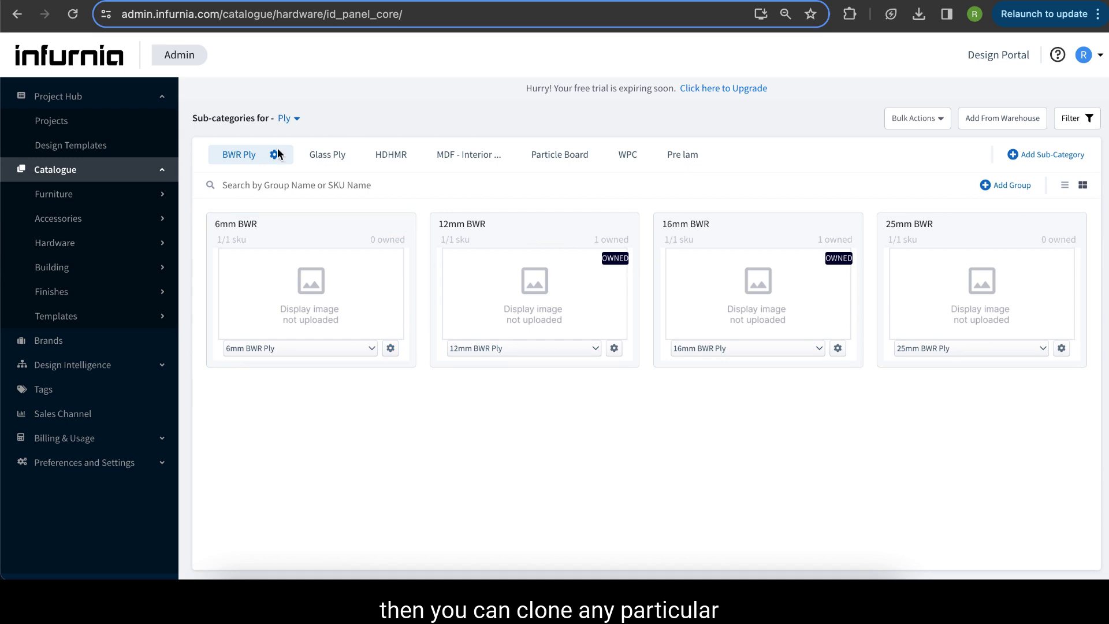
pyautogui.moveTo(248, 223)
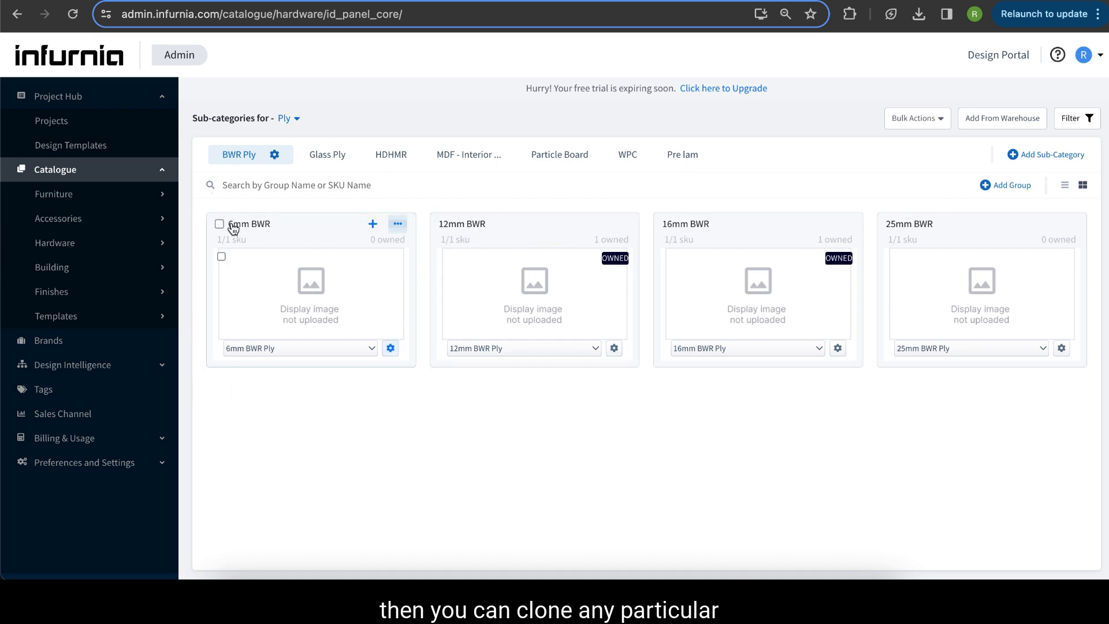
pyautogui.moveTo(364, 249)
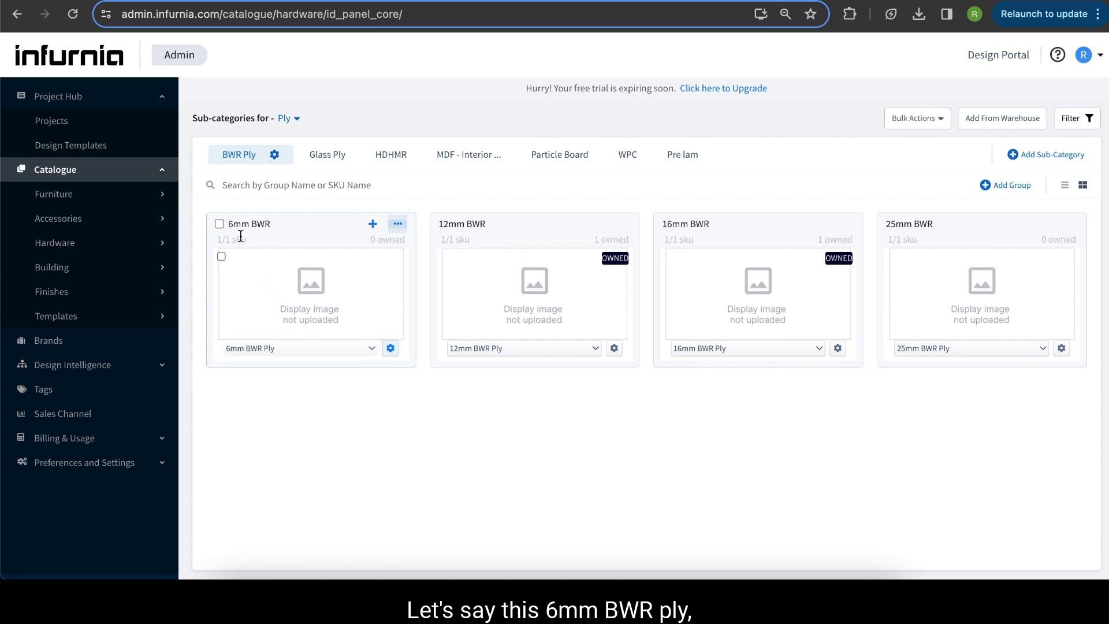
pyautogui.click(397, 225)
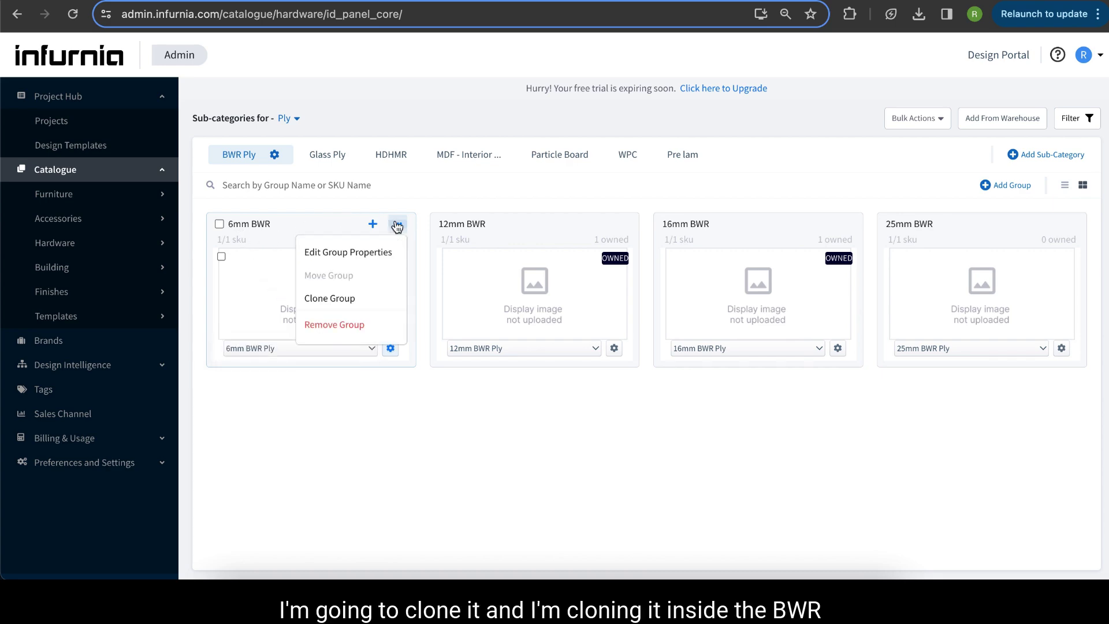
pyautogui.click(330, 298)
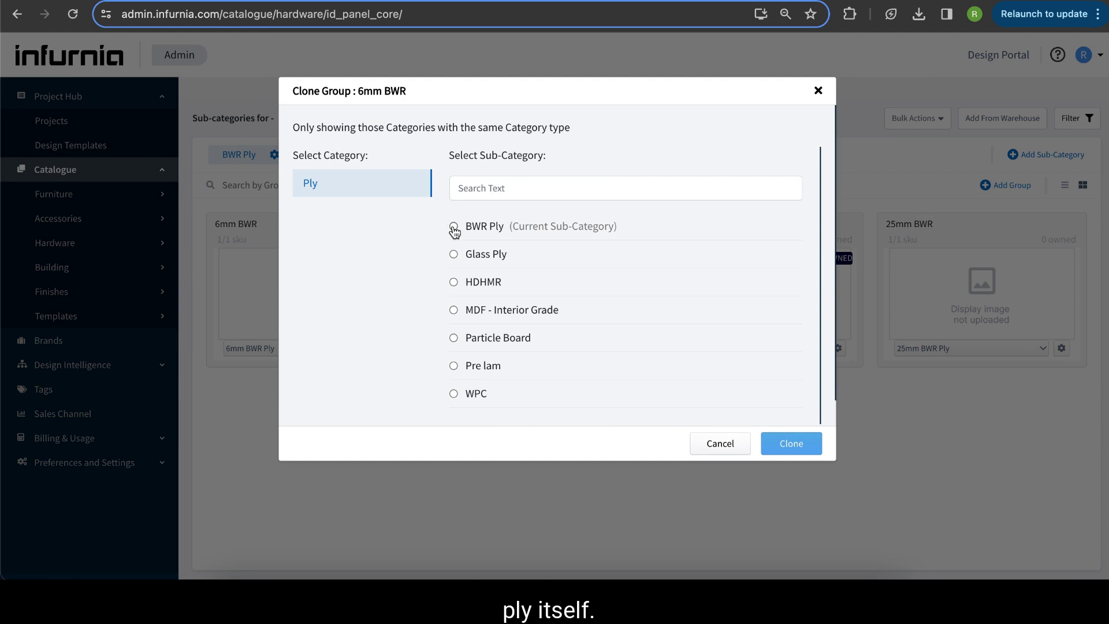
pyautogui.click(453, 225)
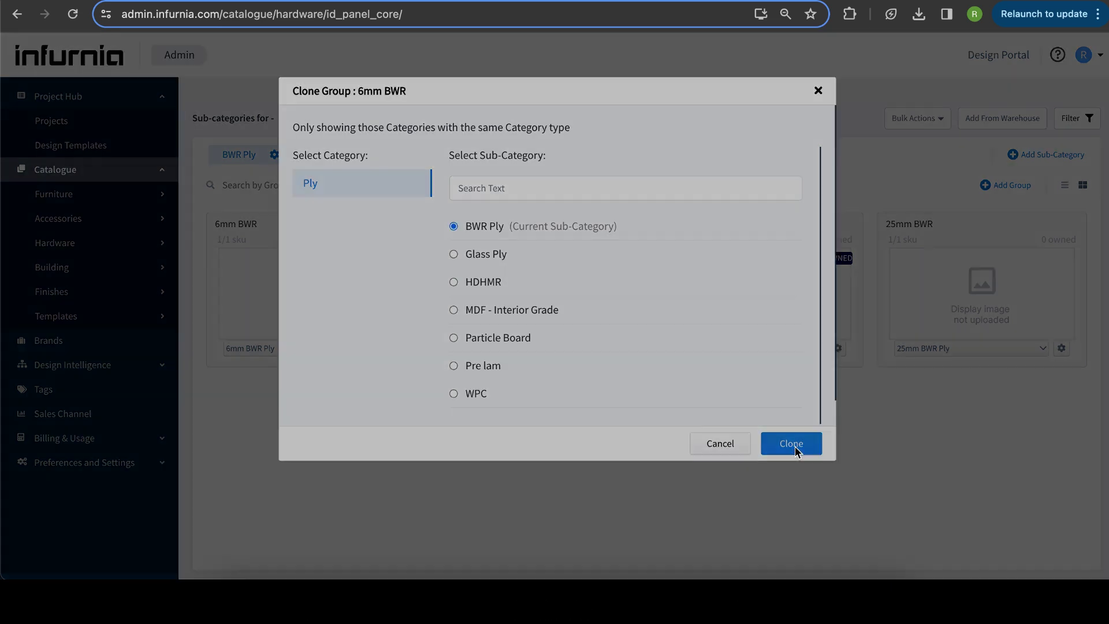
# Clone as group '22mm BWR' with SKU '22mm BWR Ply', including sales channel mapping and prices
pyautogui.click(790, 444)
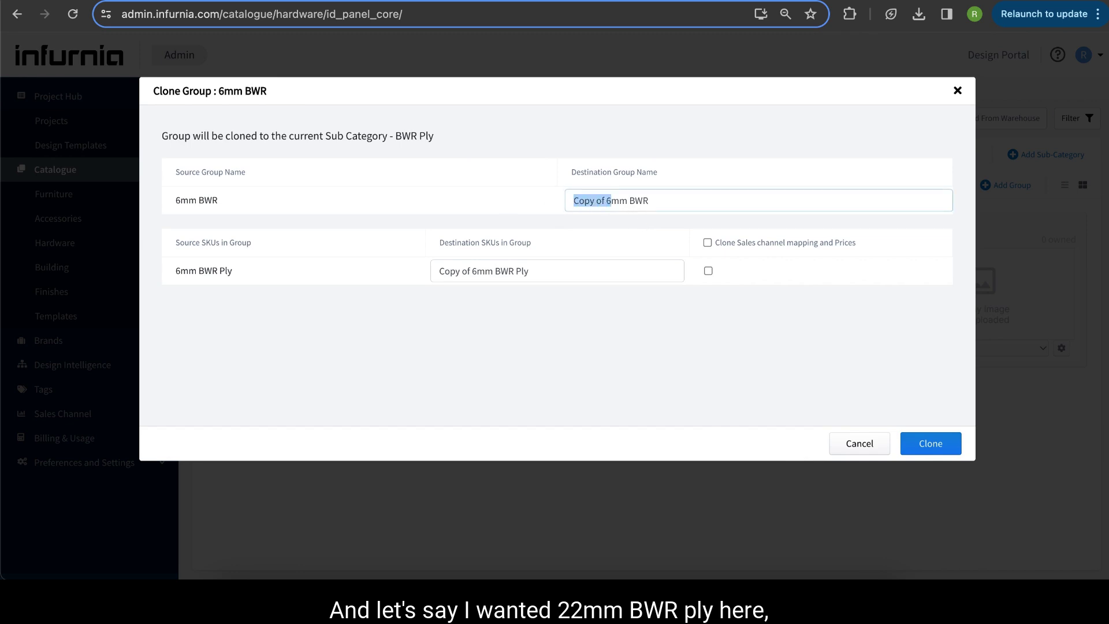
pyautogui.write('22mm BWR')
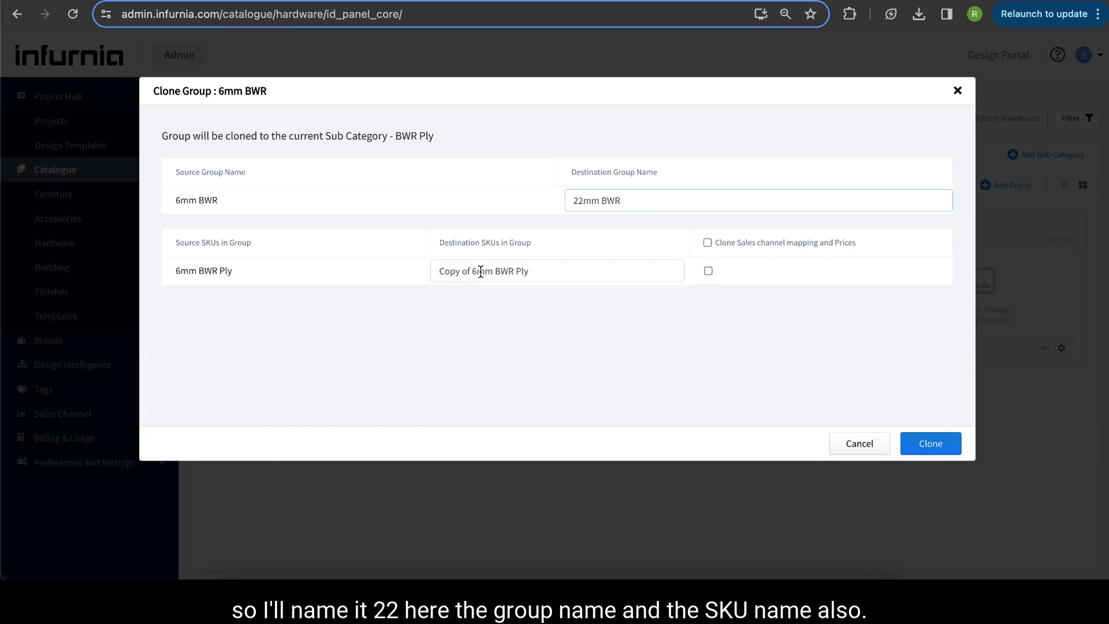
pyautogui.tripleClick(557, 271)
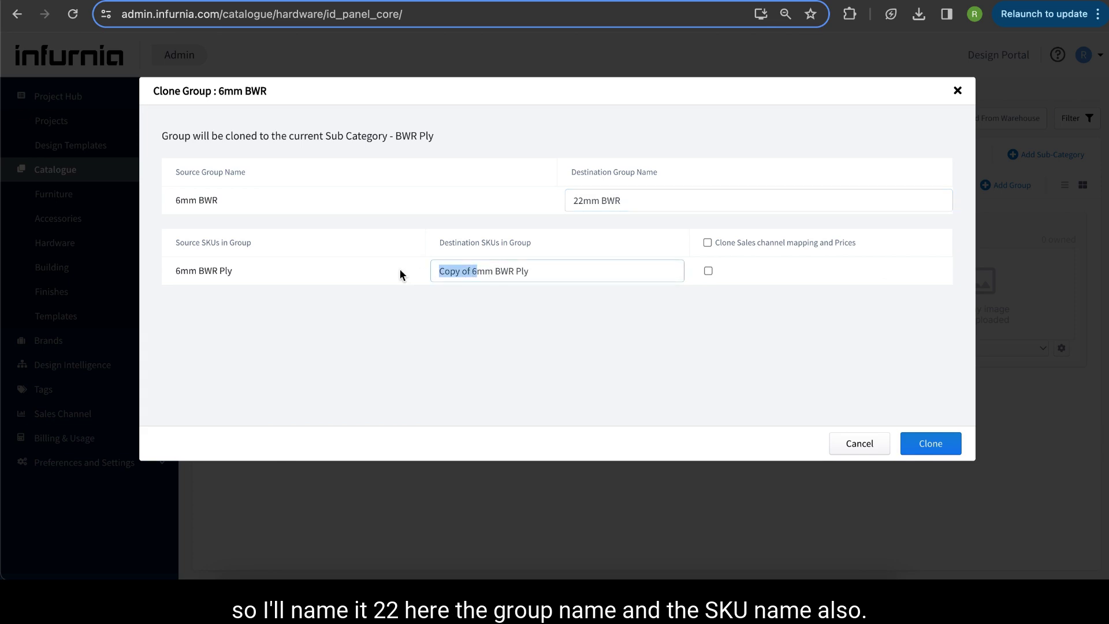
pyautogui.write('22mm BWR Ply')
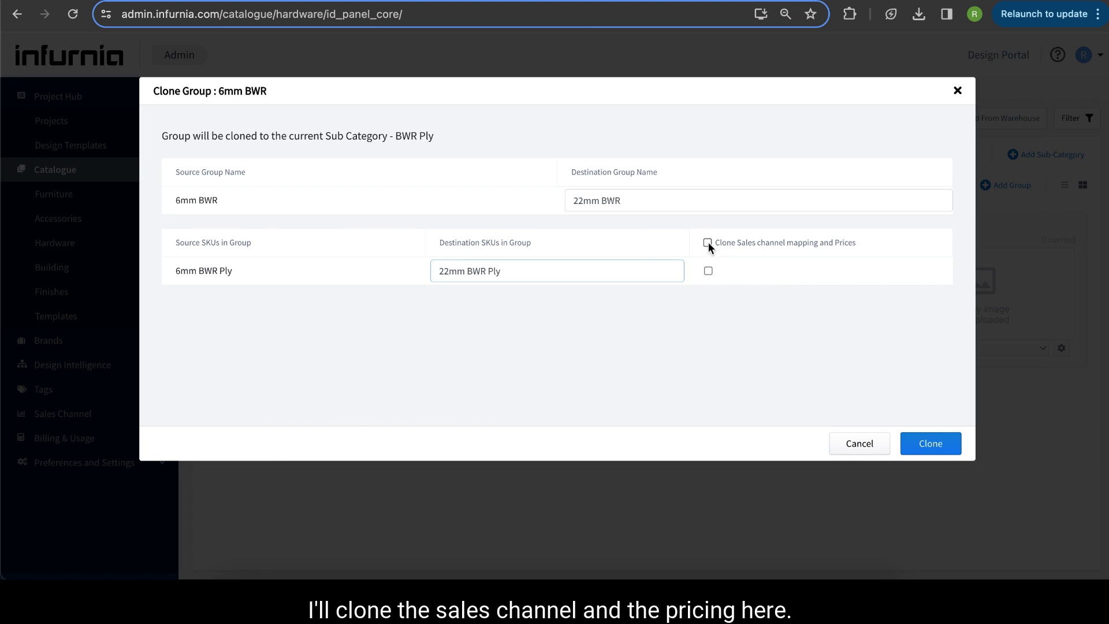
pyautogui.click(706, 242)
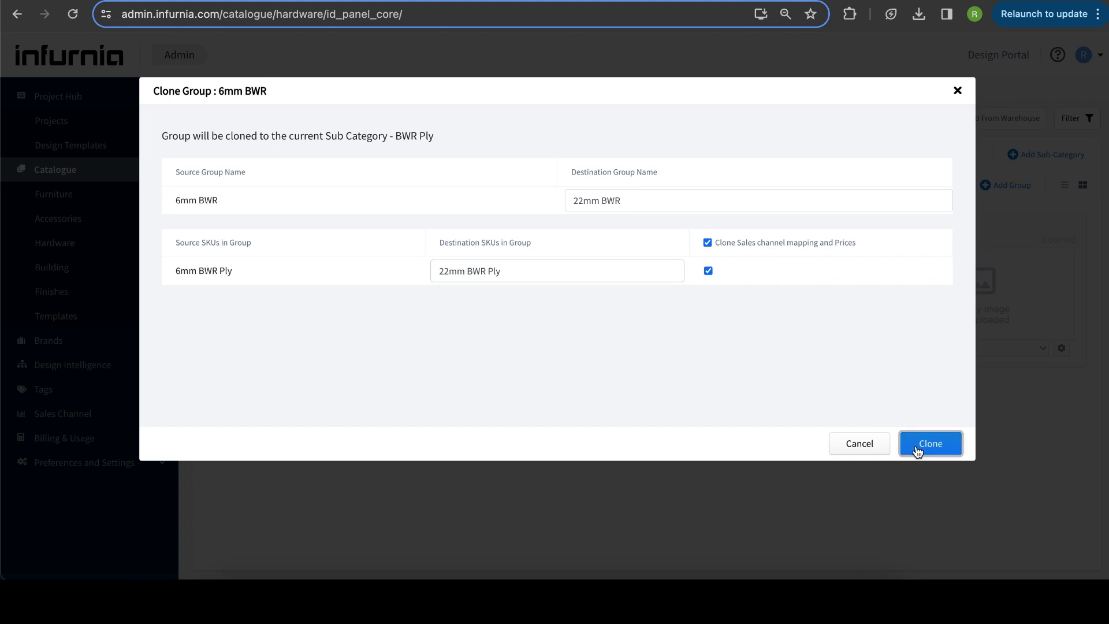
pyautogui.click(928, 443)
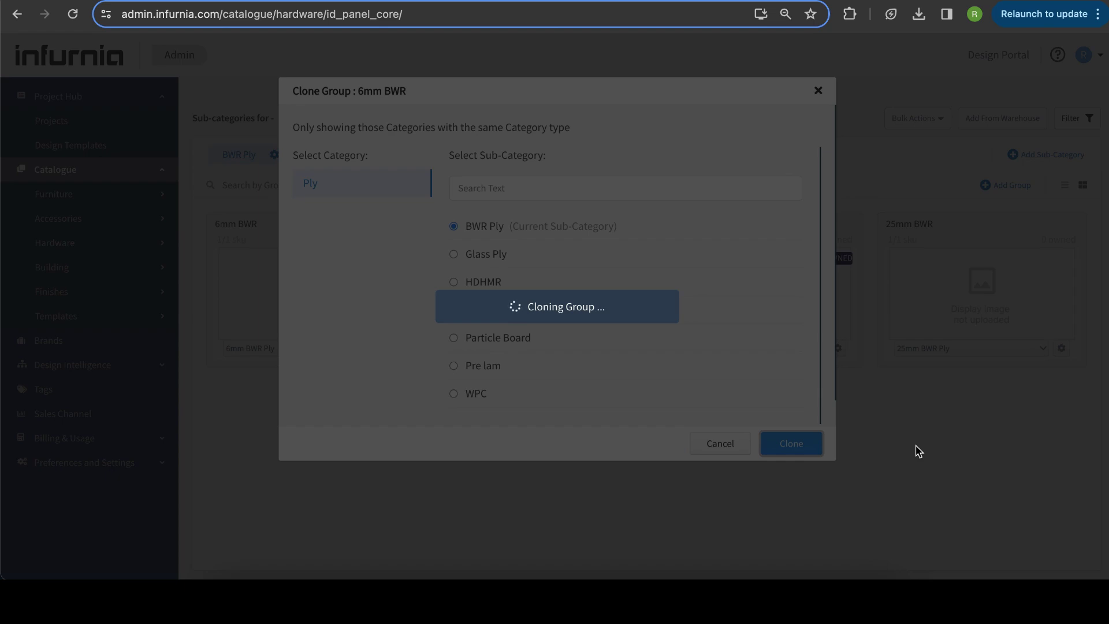
# Confirm the cloned 22mm BWR group appears and briefly check its SKU gear menu
pyautogui.click(790, 443)
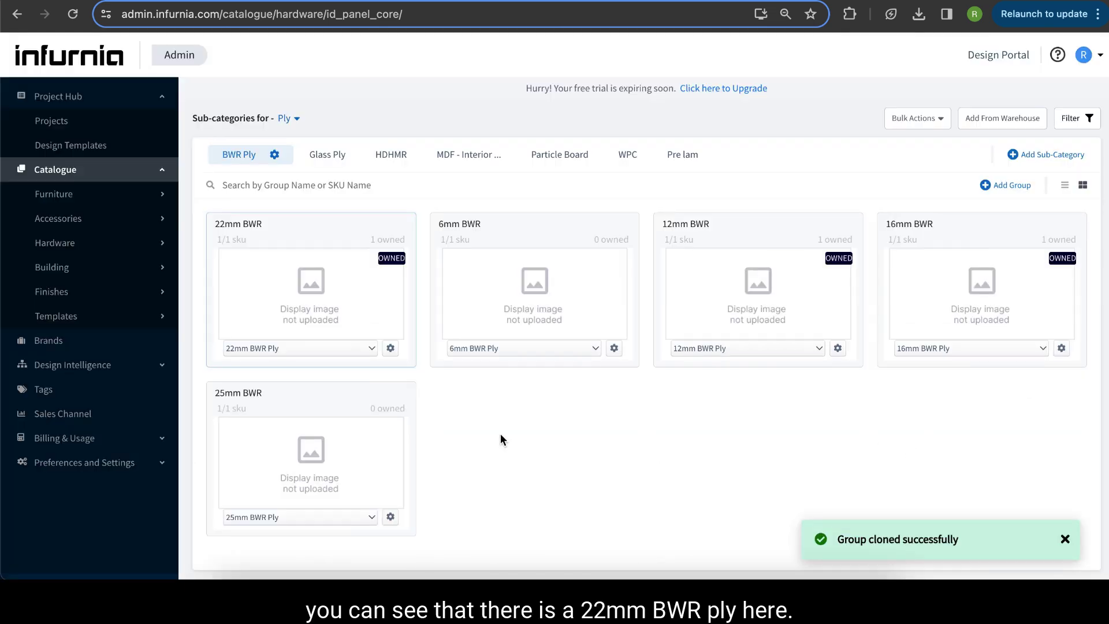
pyautogui.moveTo(275, 245)
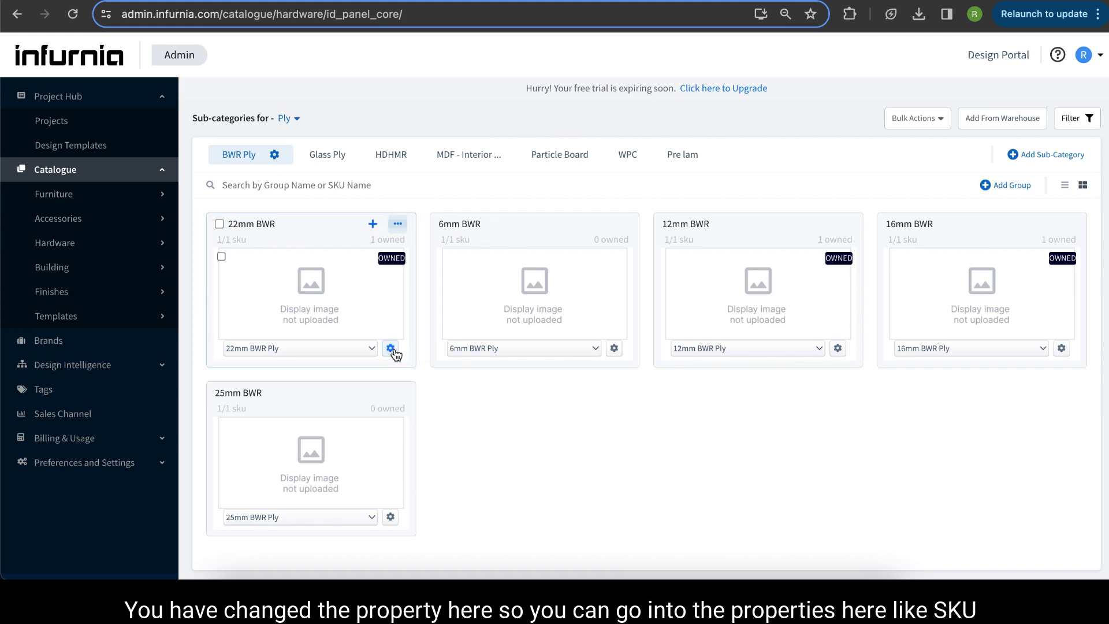
pyautogui.click(390, 347)
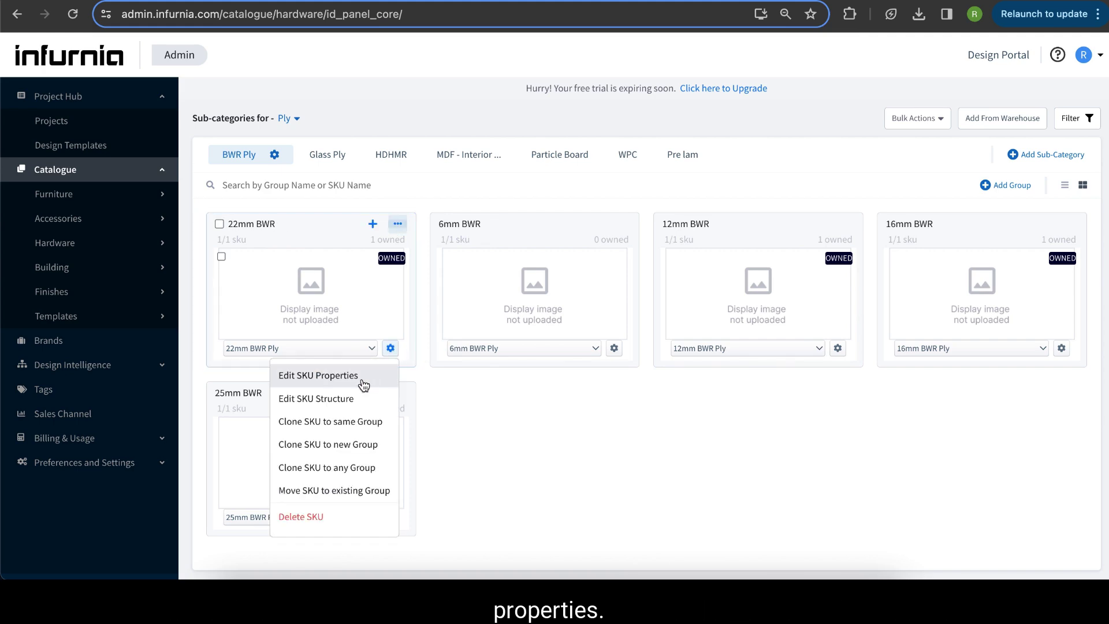
pyautogui.click(318, 376)
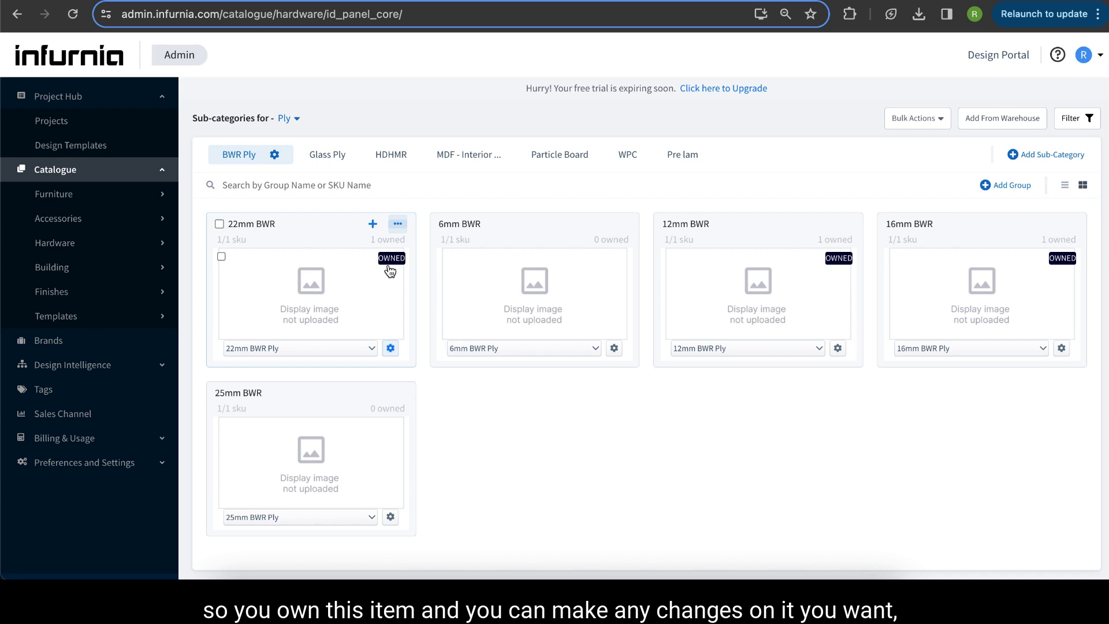
pyautogui.moveTo(389, 347)
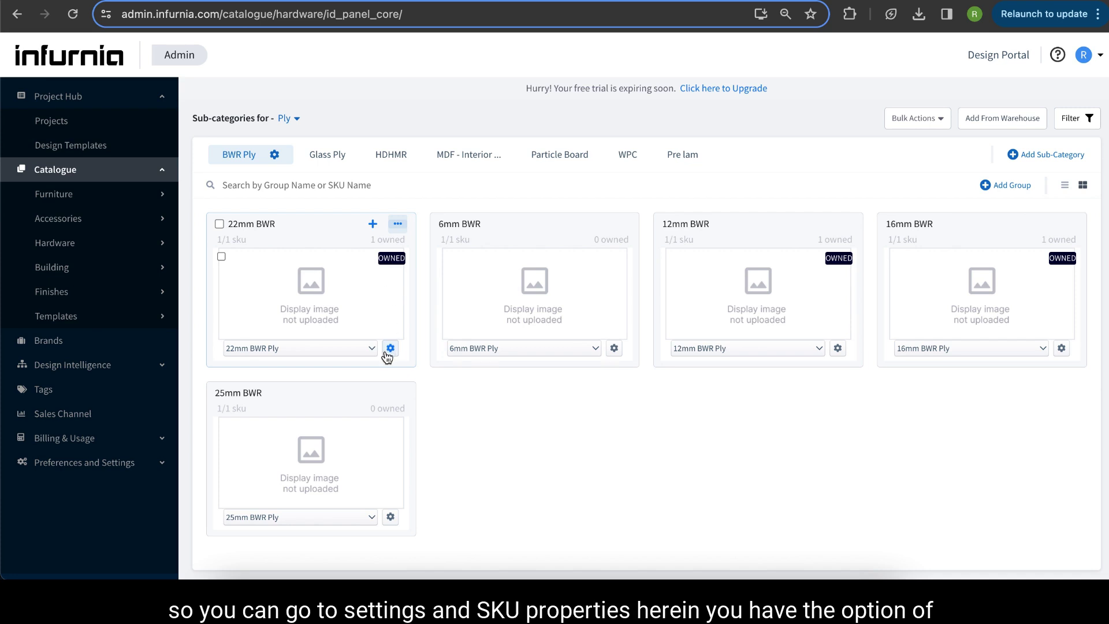
# Edit 22mm BWR Ply's SKU properties to thickness 22 mm, update, and reopen the properties
pyautogui.click(389, 348)
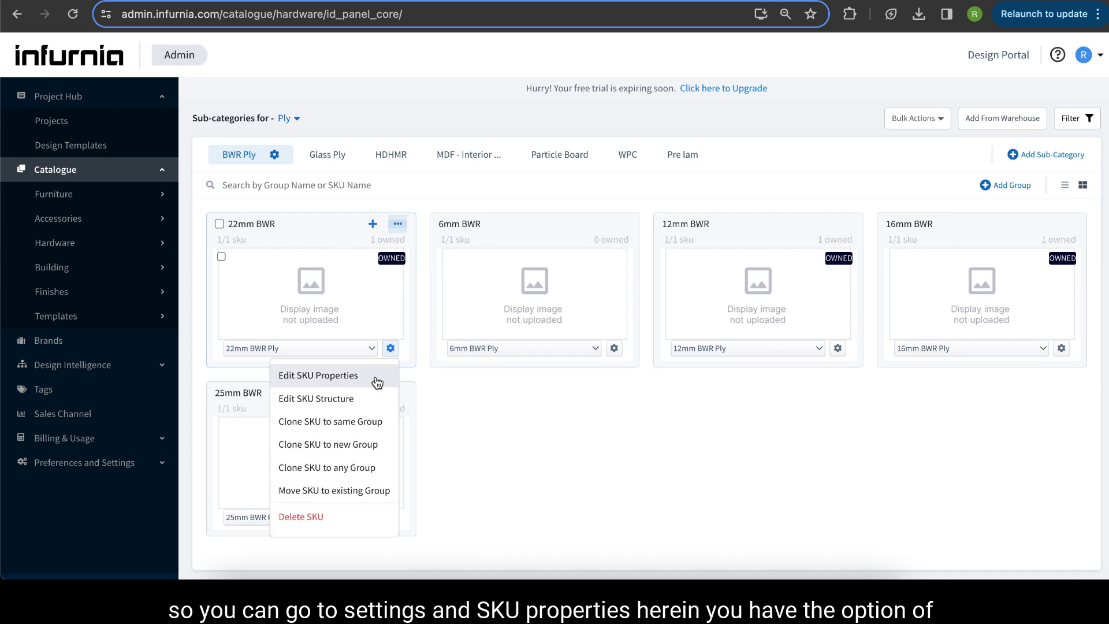
pyautogui.click(319, 376)
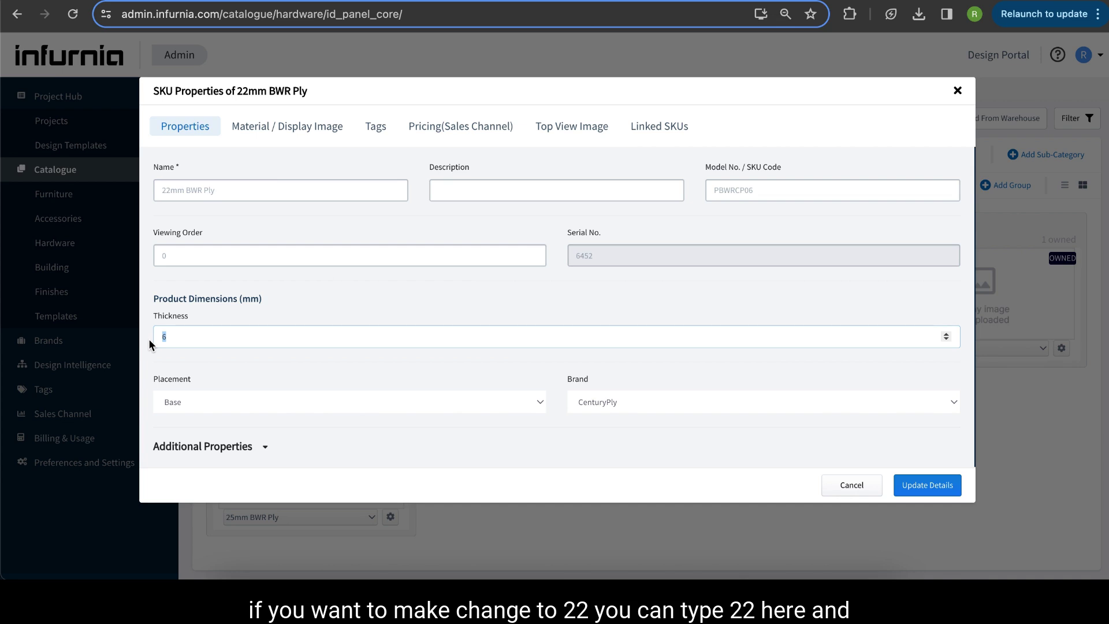
pyautogui.write('22')
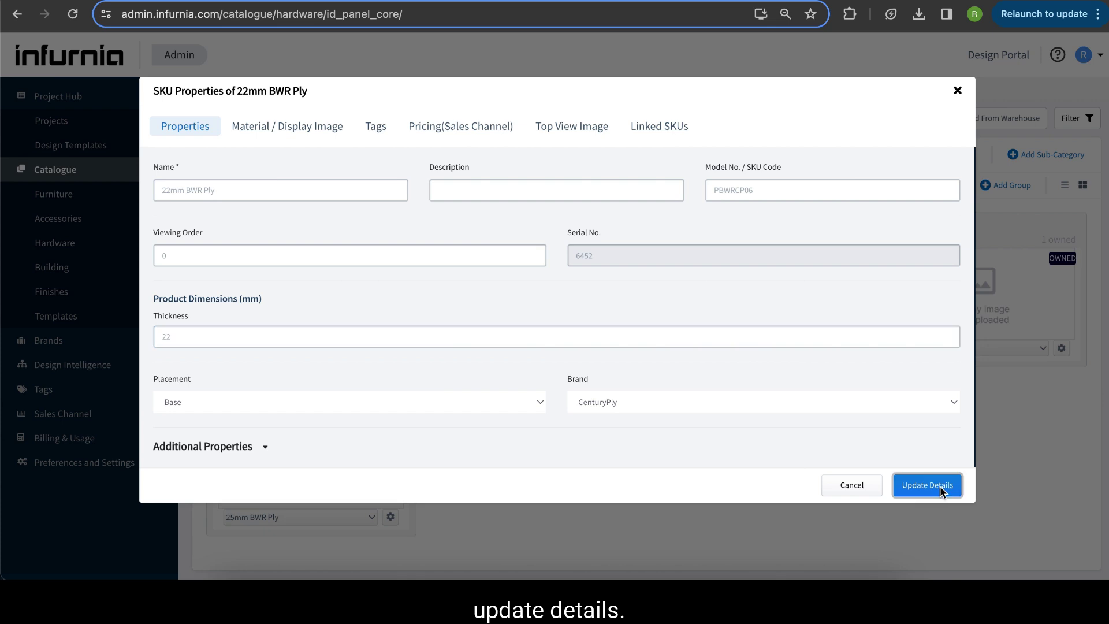
pyautogui.click(927, 485)
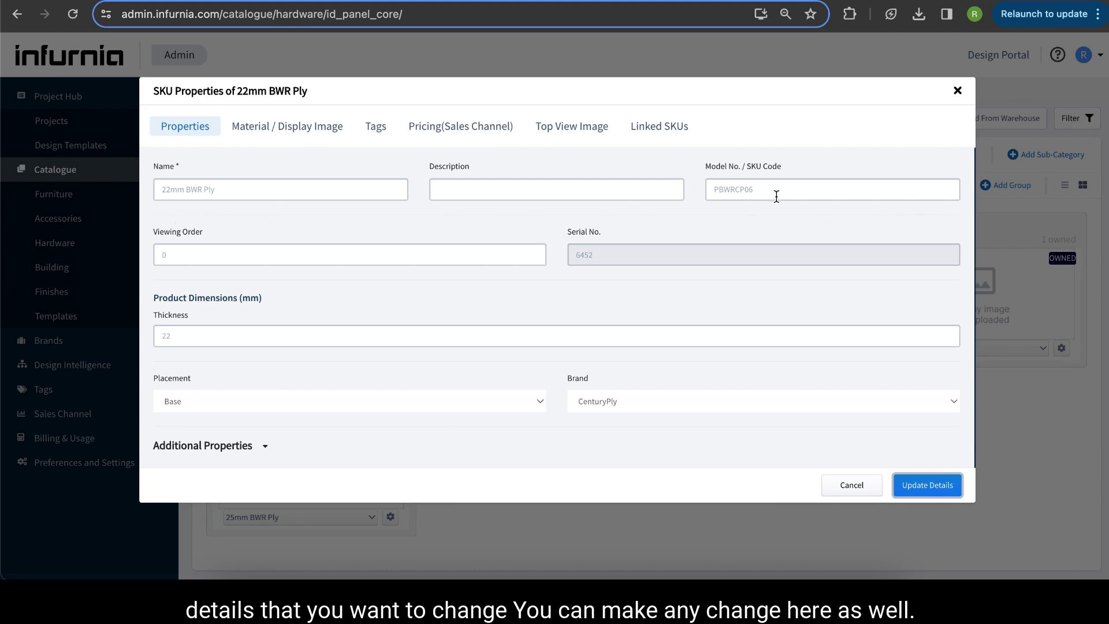
pyautogui.moveTo(324, 402)
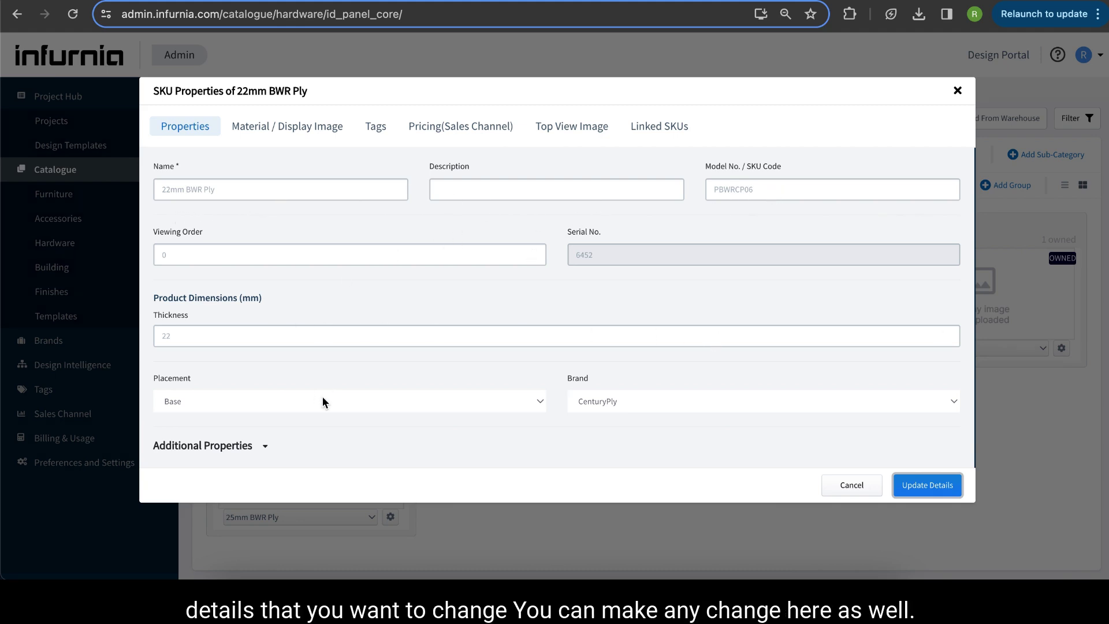
pyautogui.moveTo(831, 288)
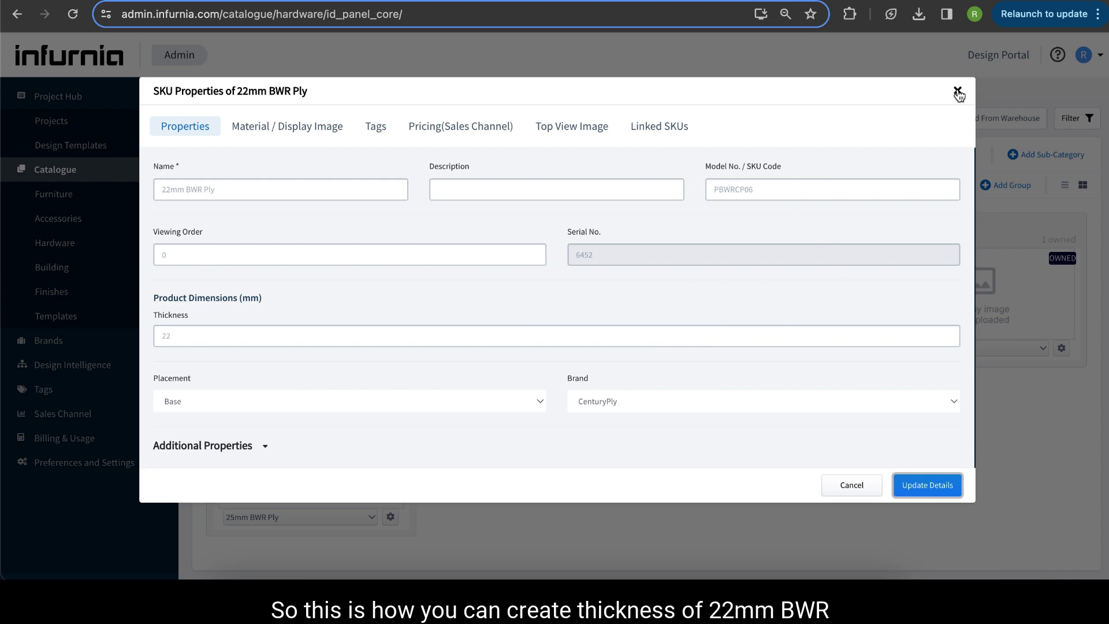
pyautogui.click(959, 93)
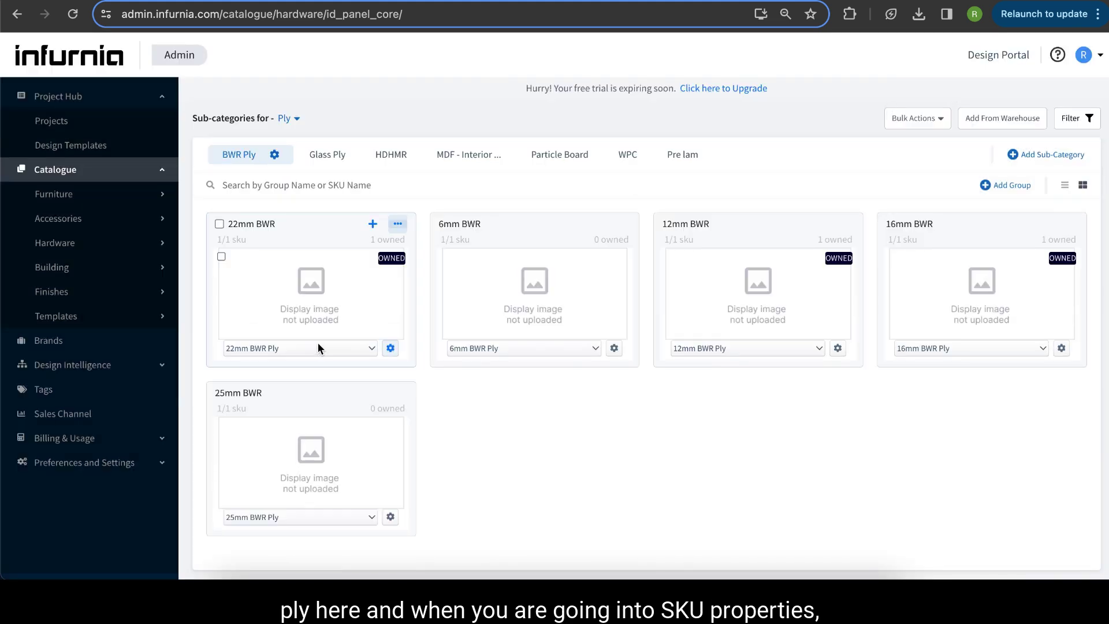
pyautogui.moveTo(388, 348)
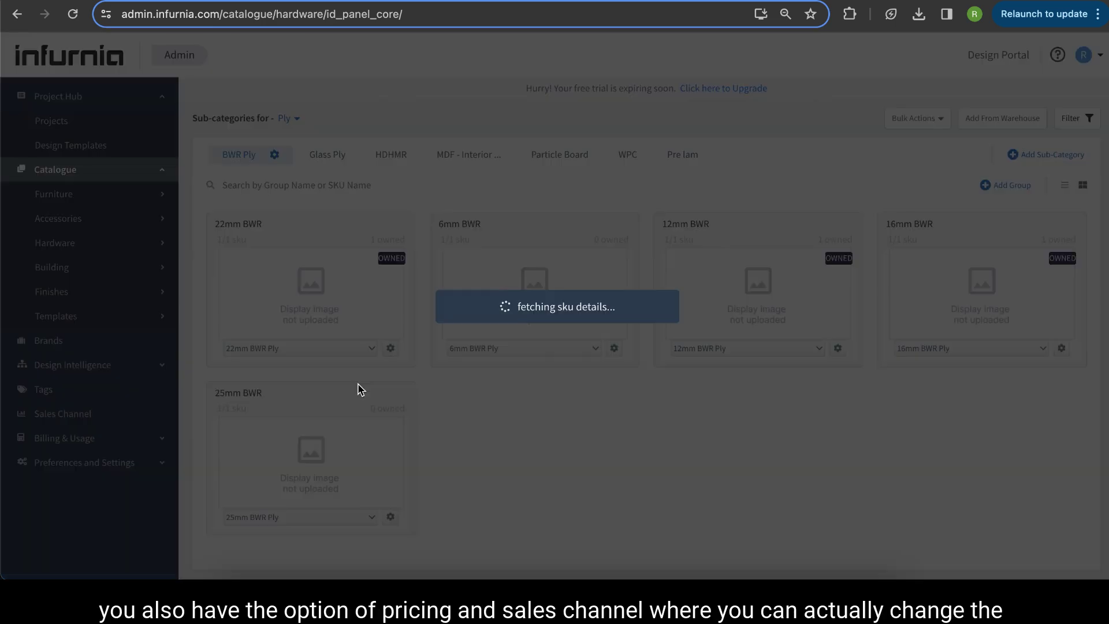
pyautogui.click(390, 348)
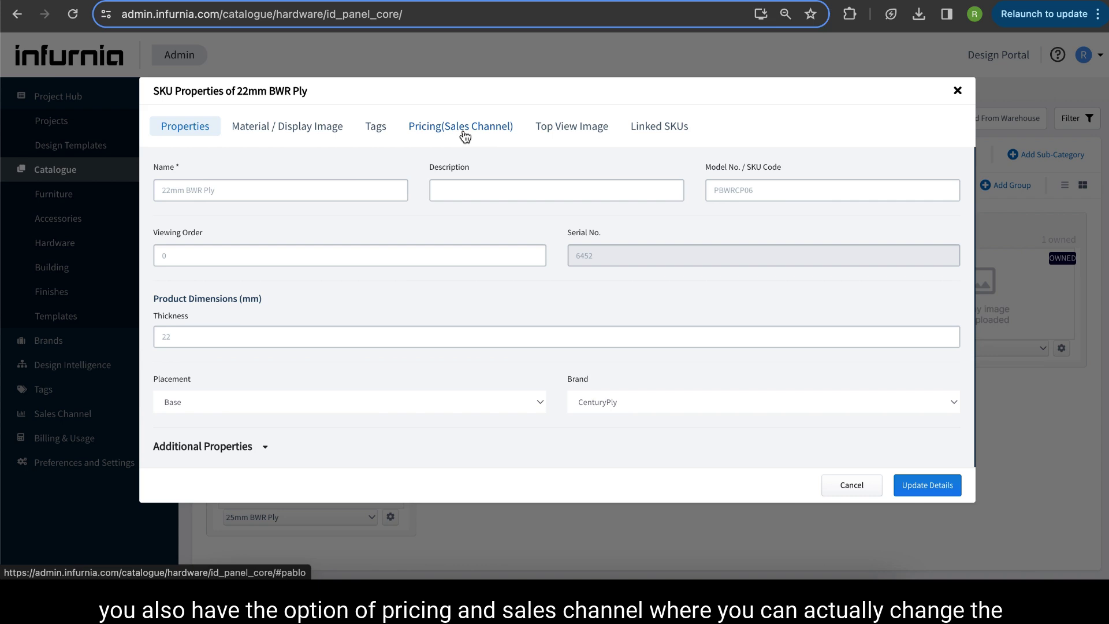
# In Pricing (Sales Channel), set default price 100 per Square Foot and update
pyautogui.click(461, 126)
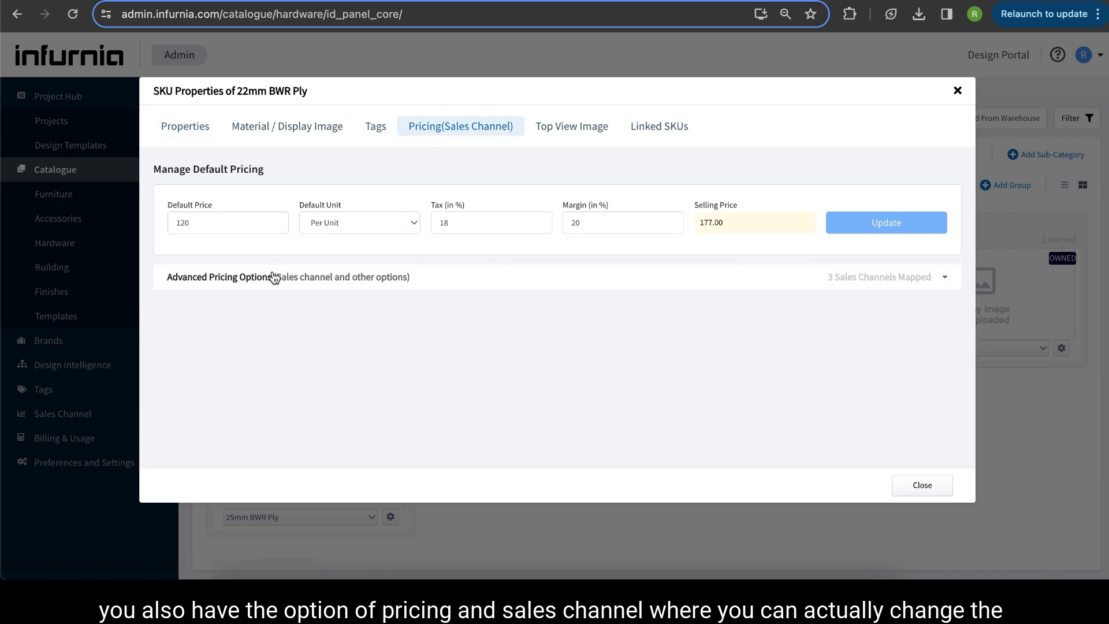
pyautogui.moveTo(805, 248)
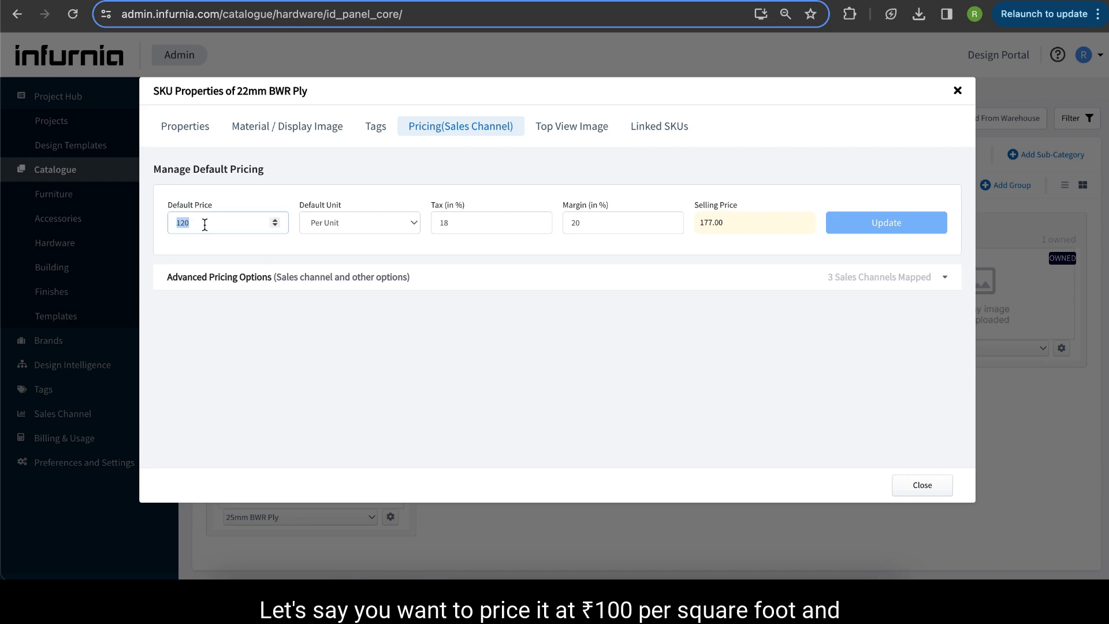
pyautogui.write('100')
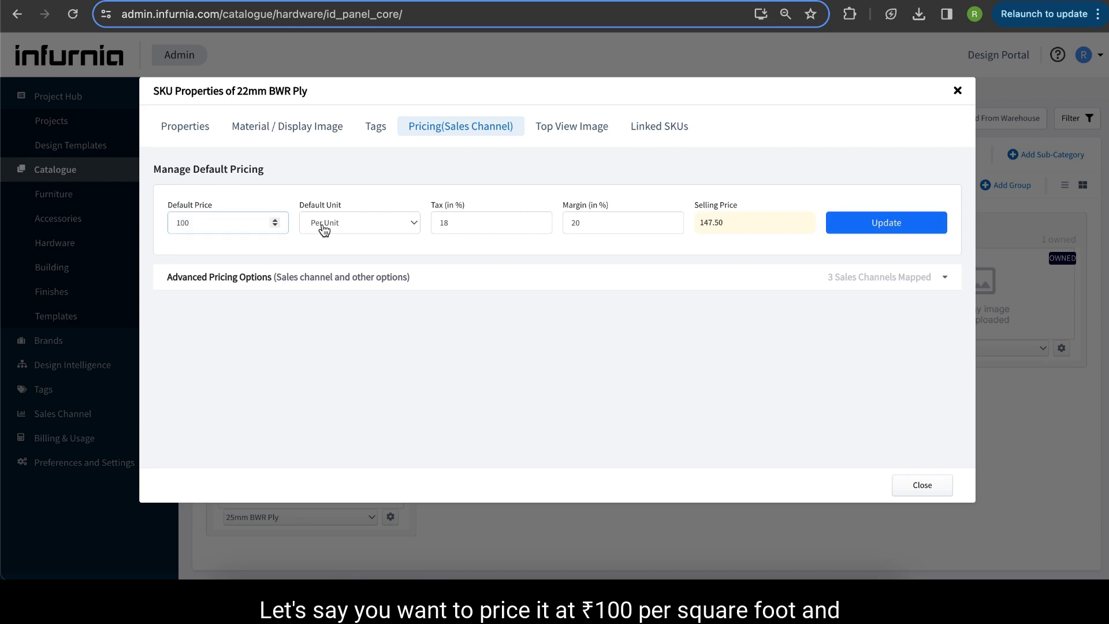
pyautogui.click(358, 222)
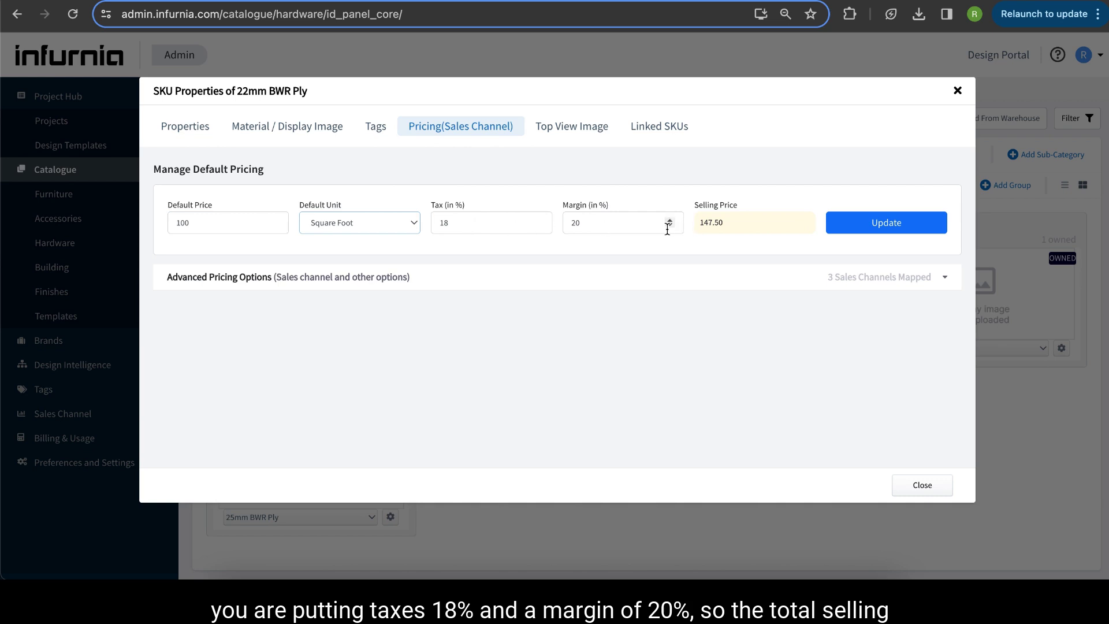
pyautogui.moveTo(751, 260)
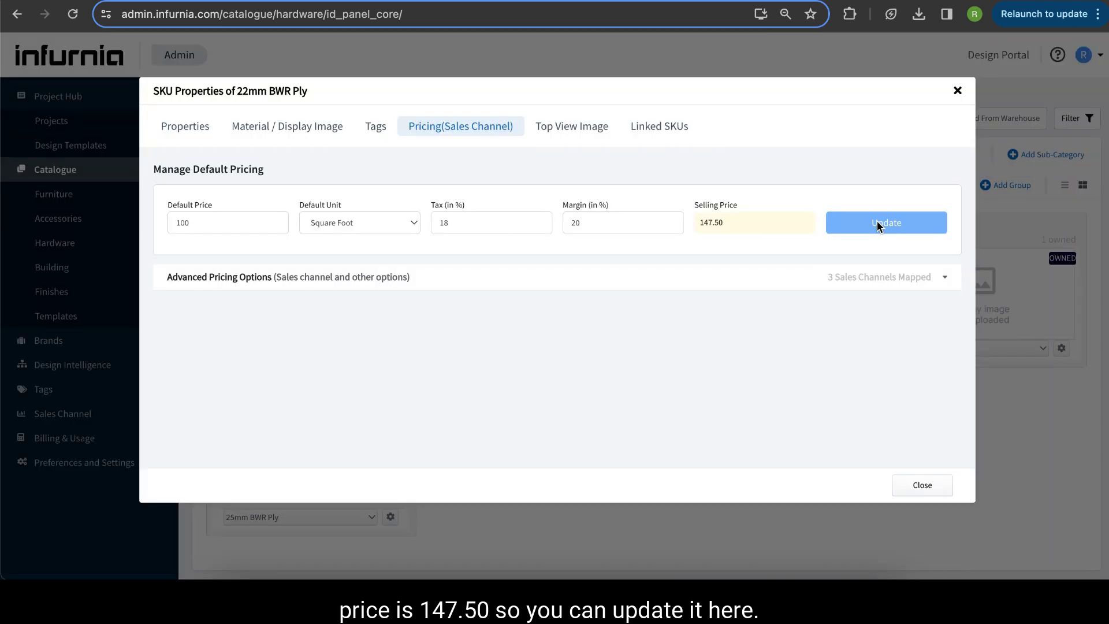
pyautogui.click(886, 222)
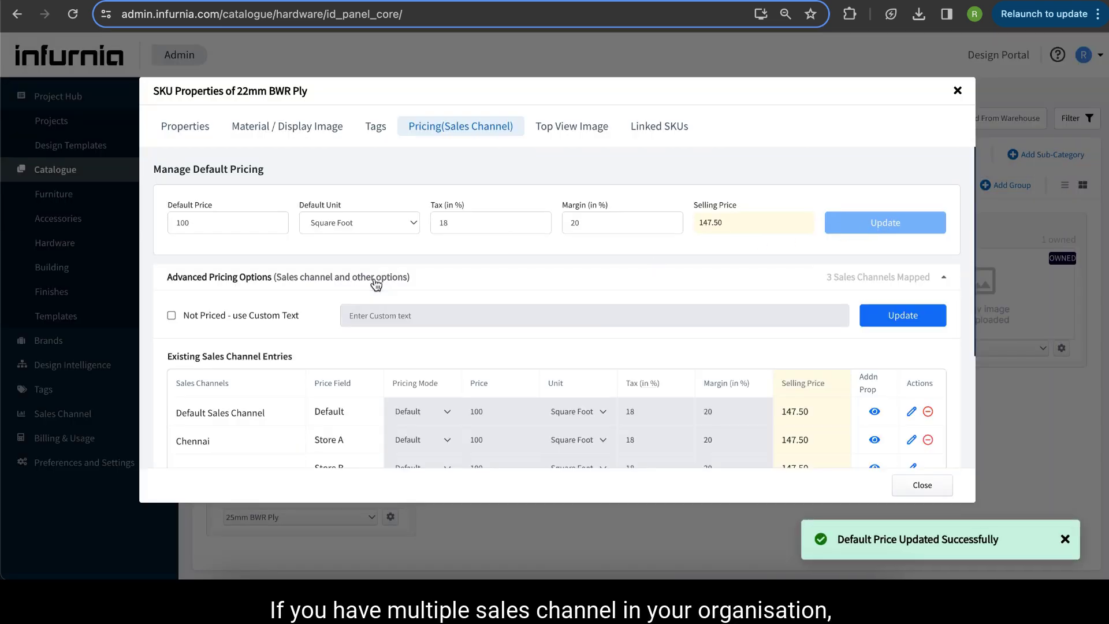
# Add Bengaluru as a sales channel for 22mm BWR Ply and close the properties
pyautogui.scroll(-3)
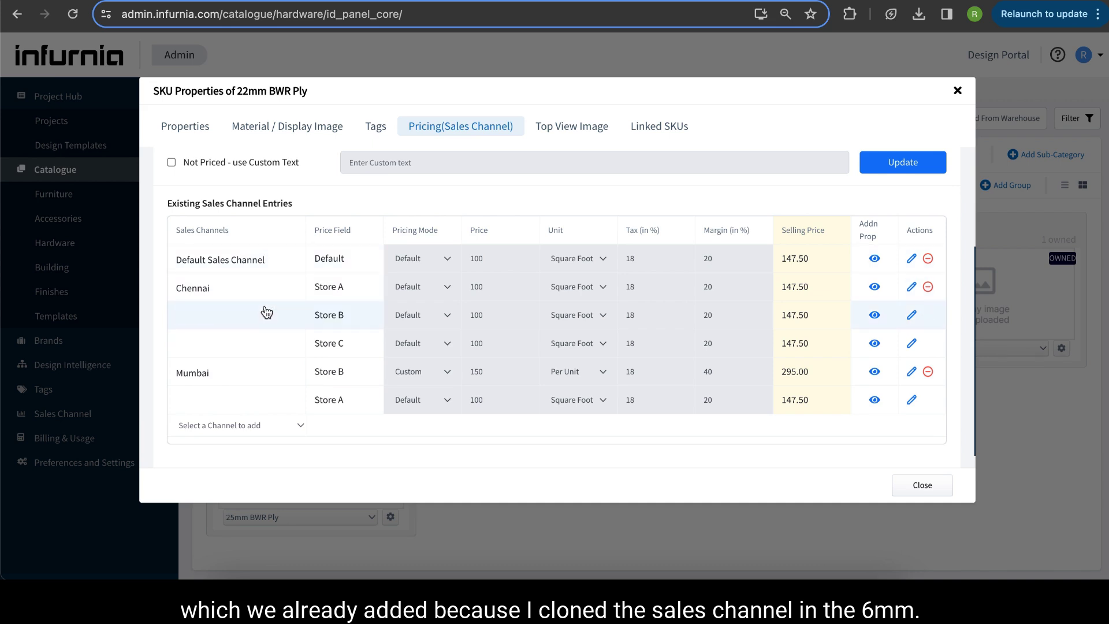
pyautogui.moveTo(257, 371)
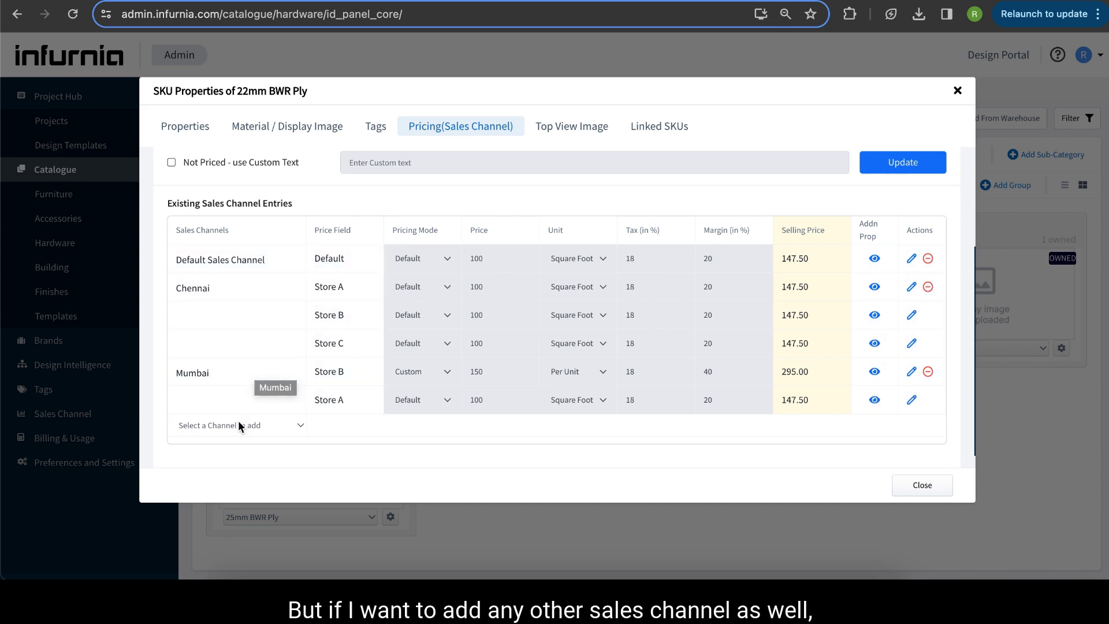
pyautogui.click(240, 425)
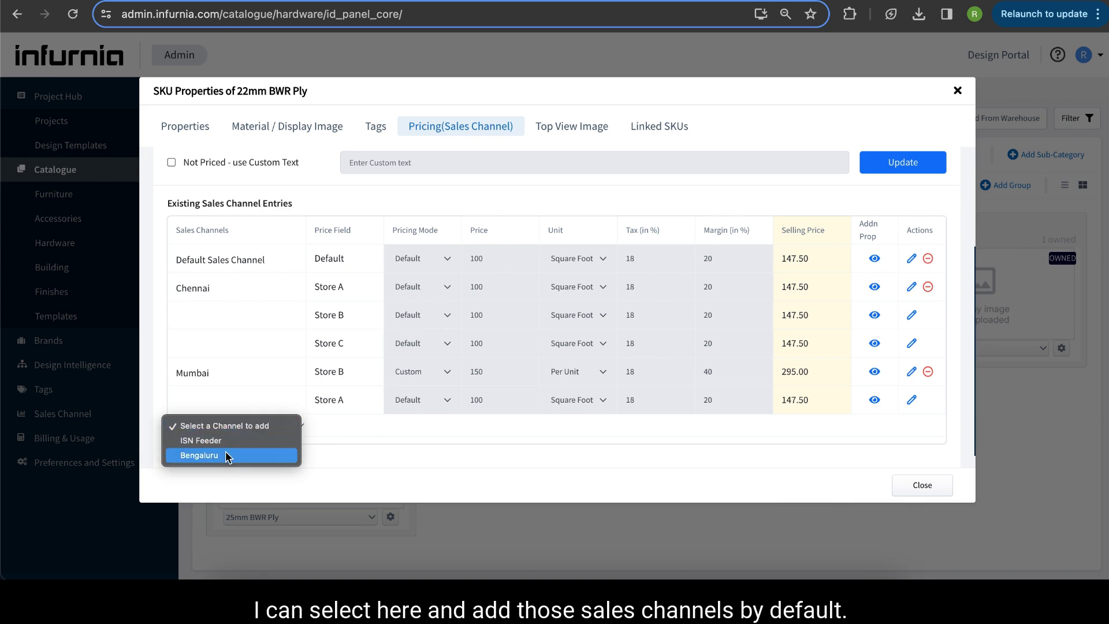
pyautogui.click(200, 455)
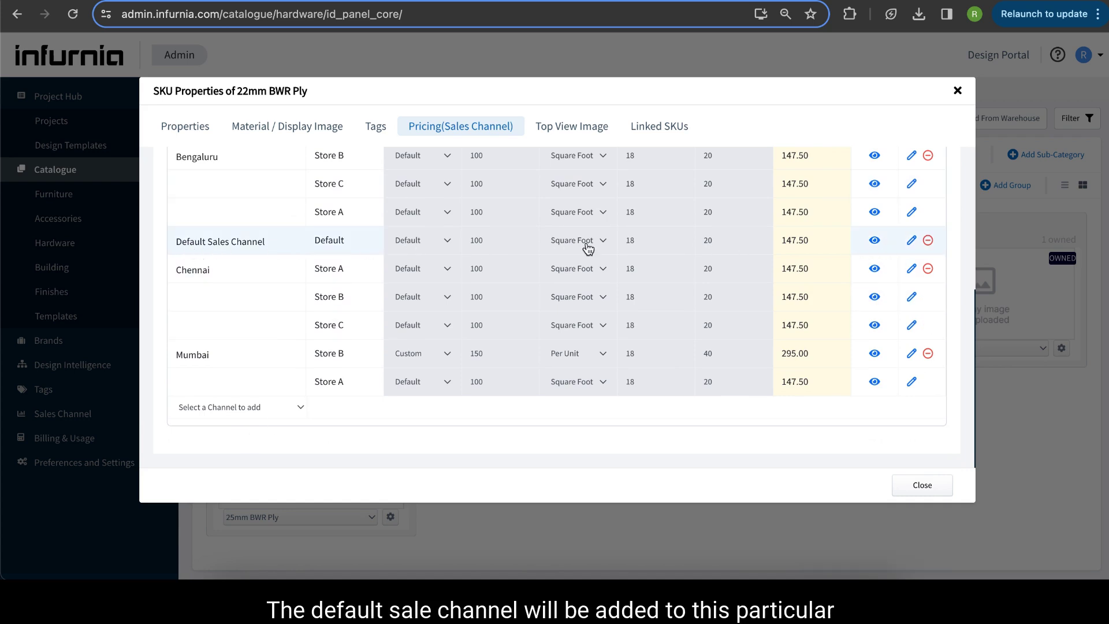
pyautogui.moveTo(901, 250)
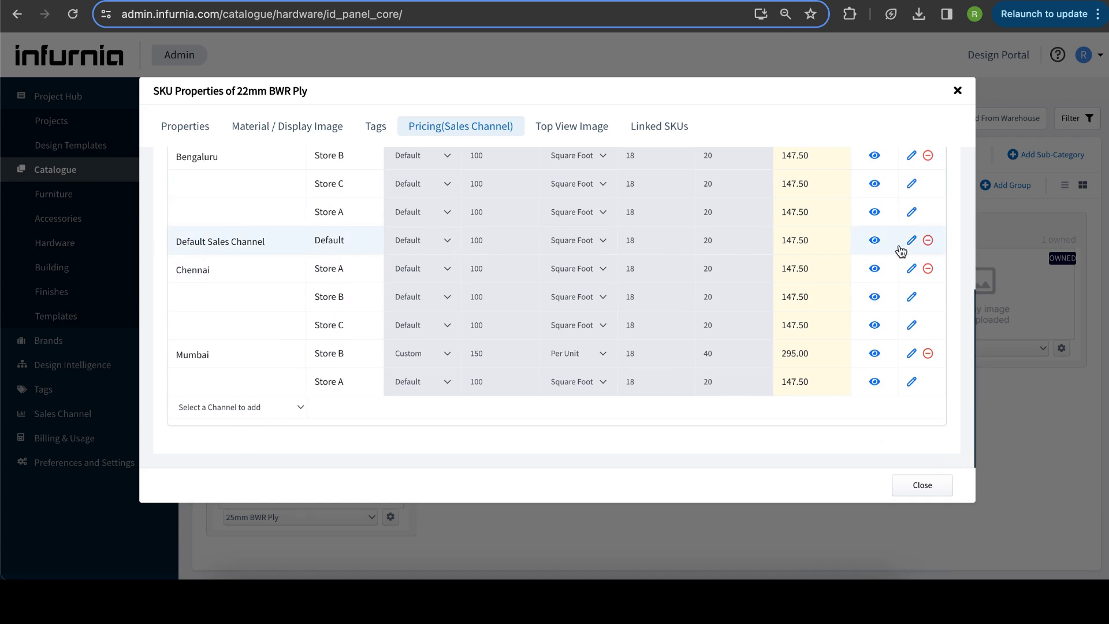
pyautogui.moveTo(280, 145)
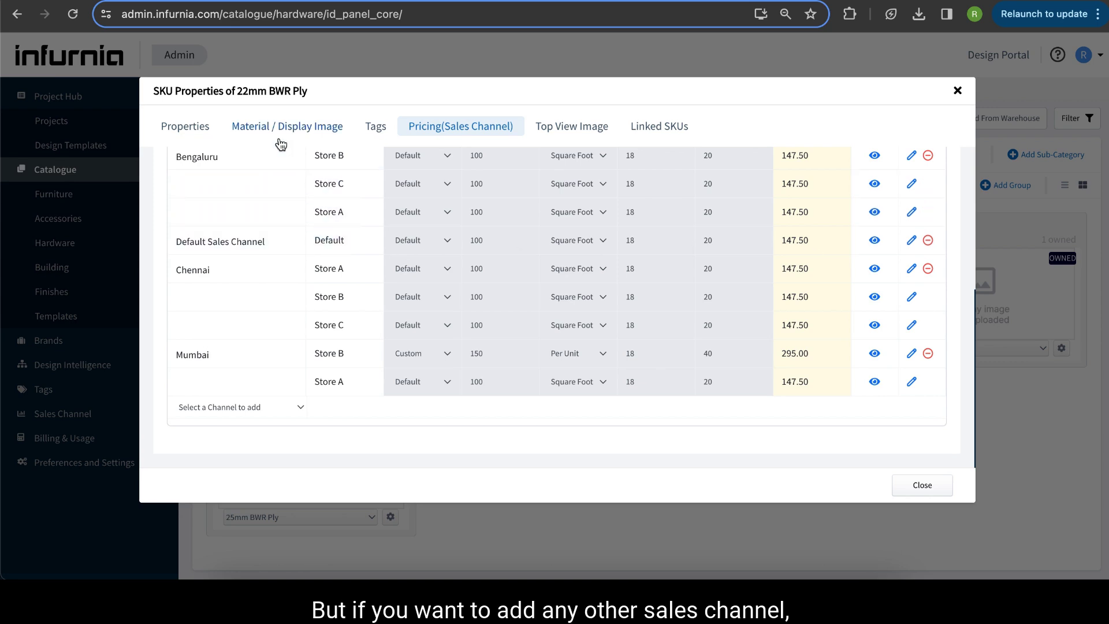
pyautogui.moveTo(375, 425)
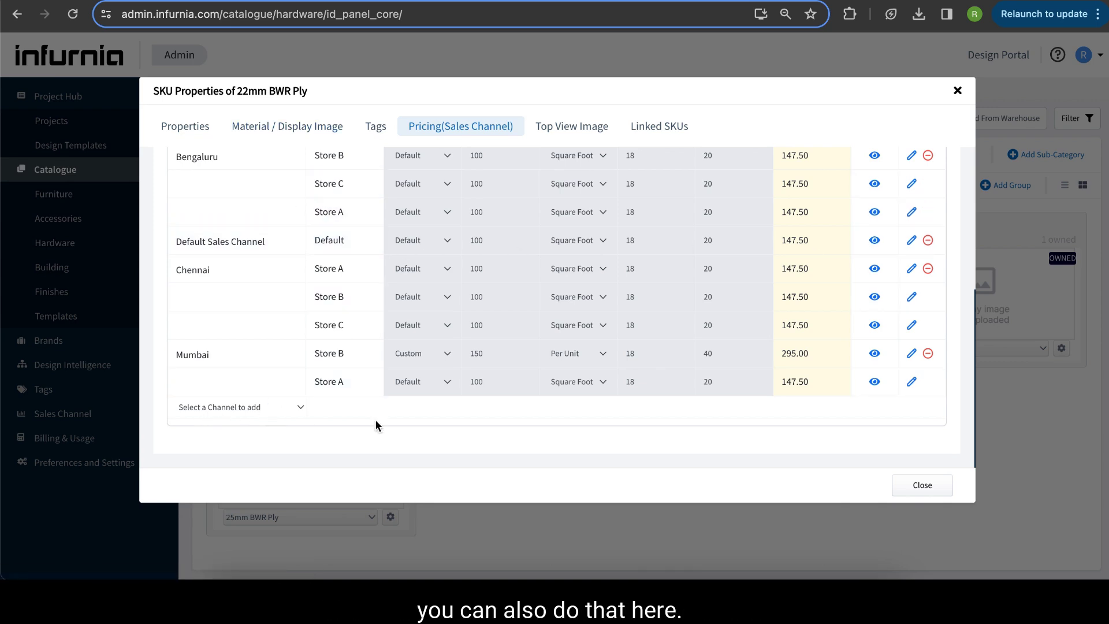
pyautogui.click(921, 485)
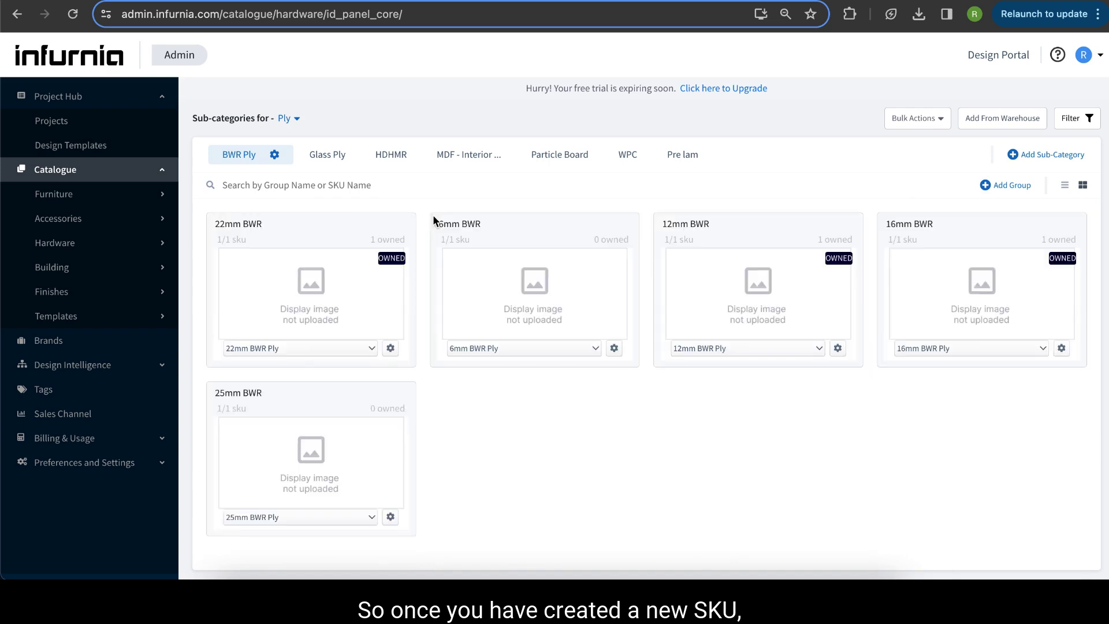
pyautogui.moveTo(472, 358)
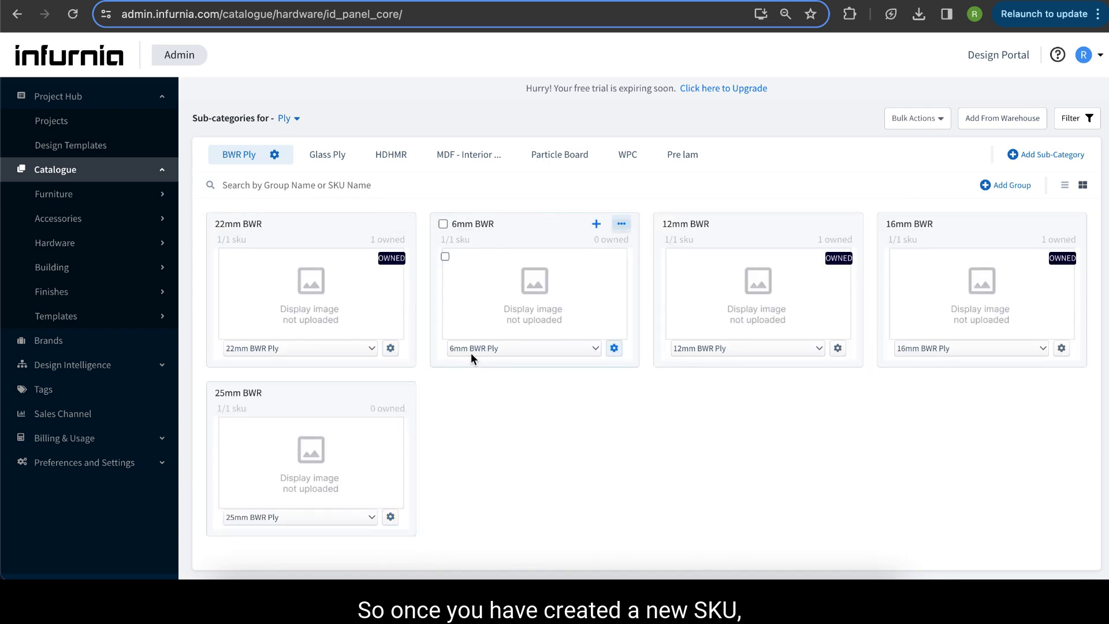
pyautogui.moveTo(346, 101)
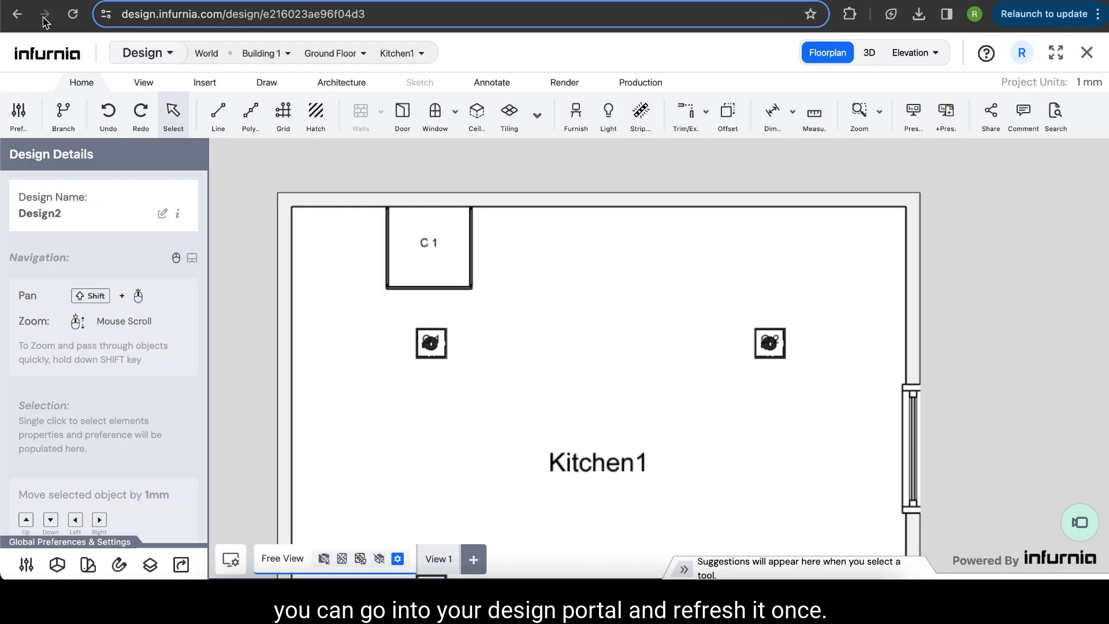
# Reload the Design Portal's Kitchen1 design so the new SKU loads
pyautogui.click(72, 14)
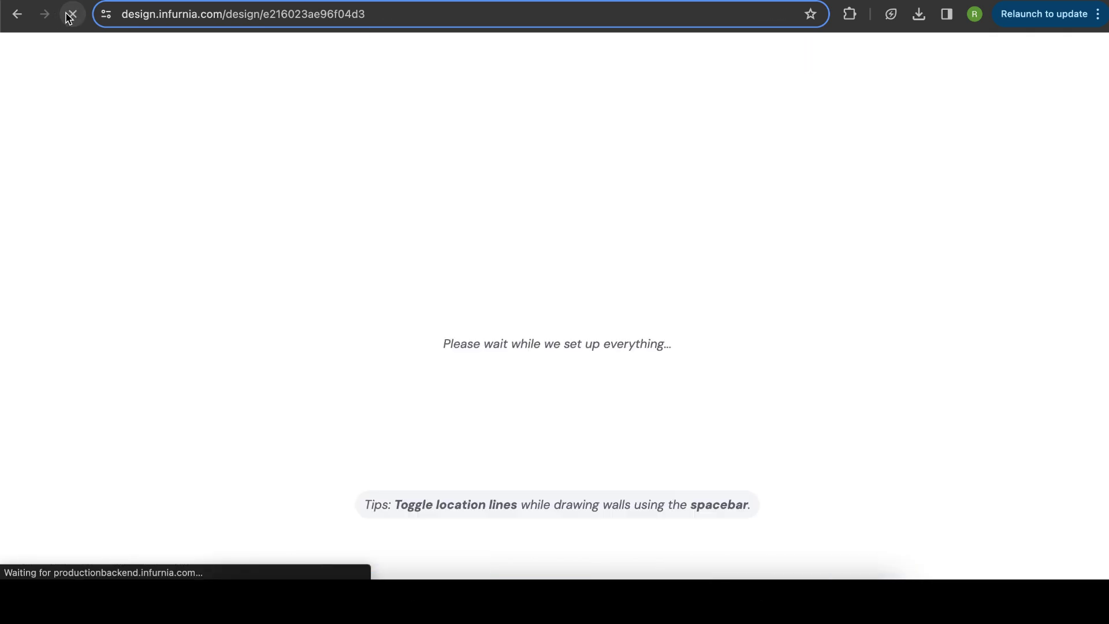
pyautogui.click(71, 13)
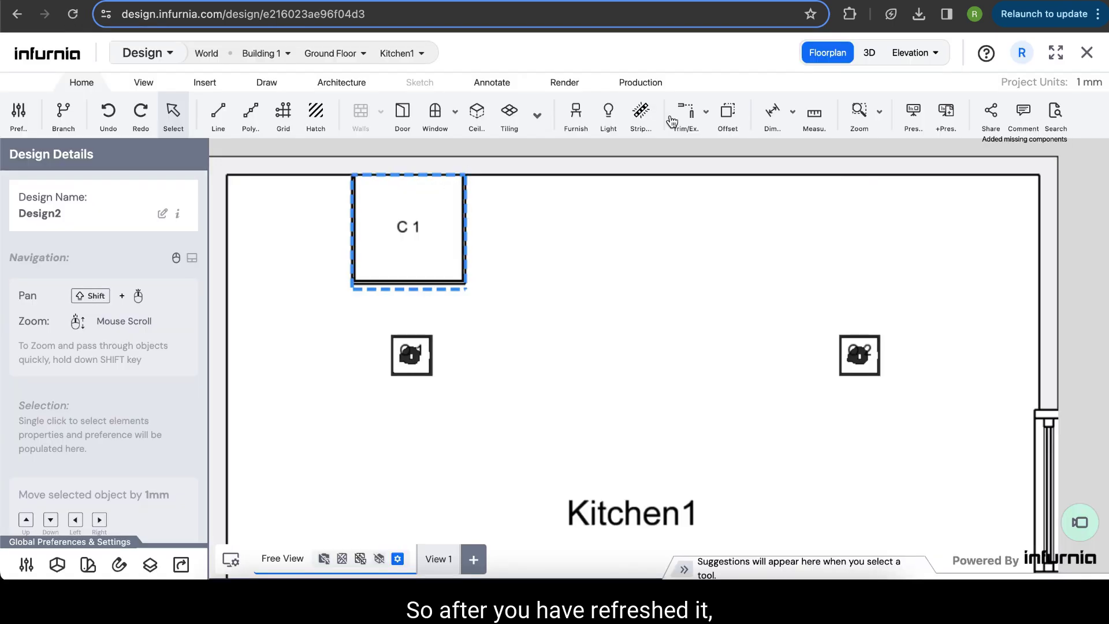
# Switch Kitchen1 to 3D, select cabinet C1 and reach its Carcass materials section
pyautogui.click(868, 52)
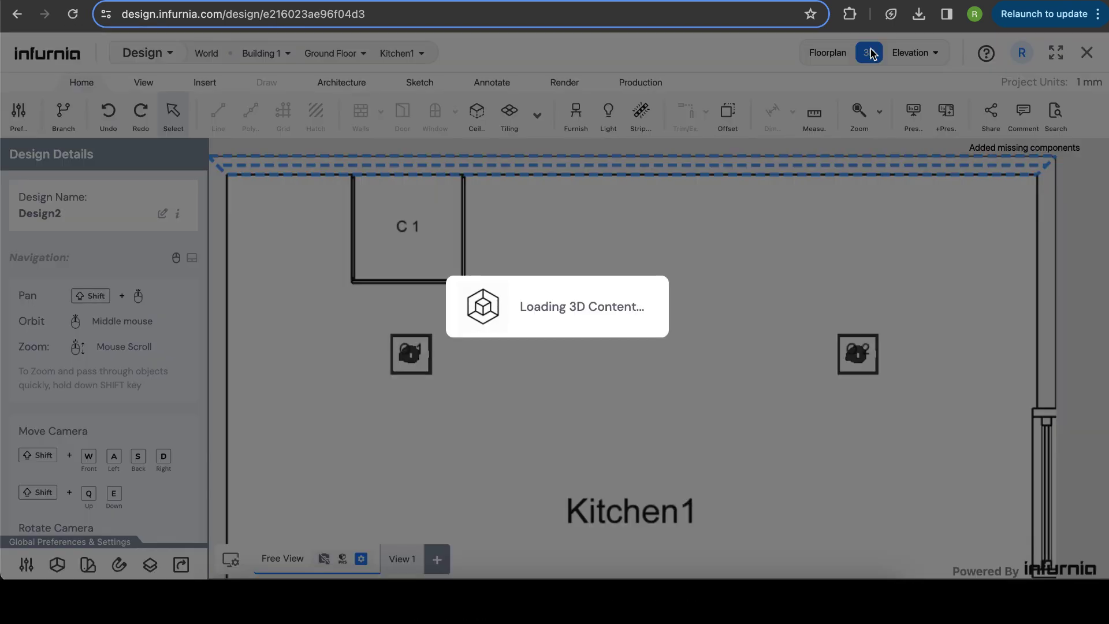
pyautogui.click(868, 52)
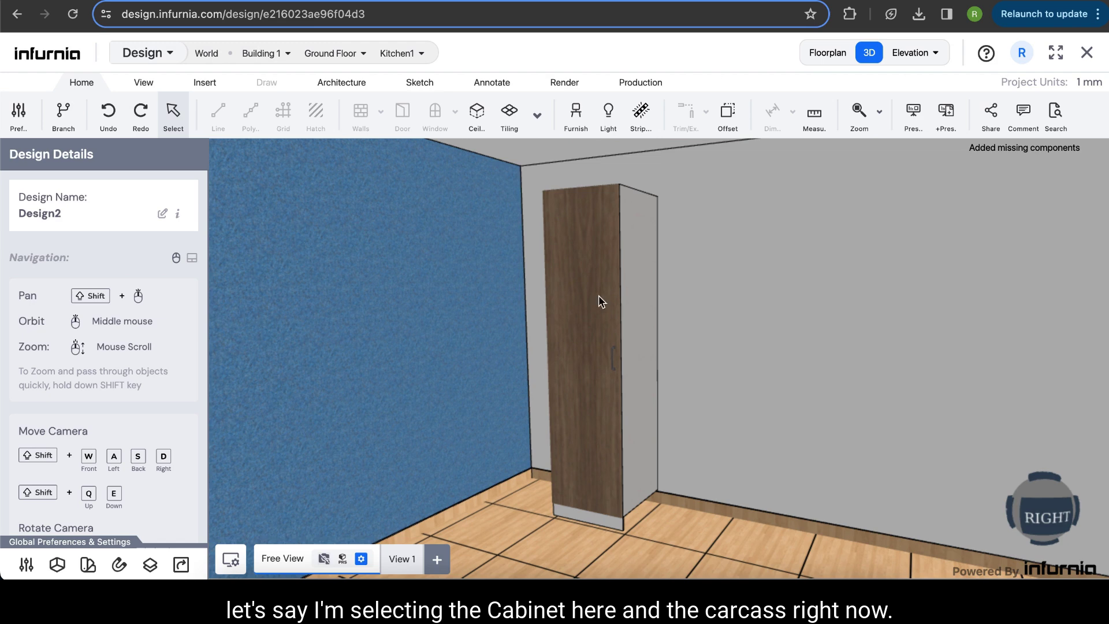
pyautogui.click(597, 301)
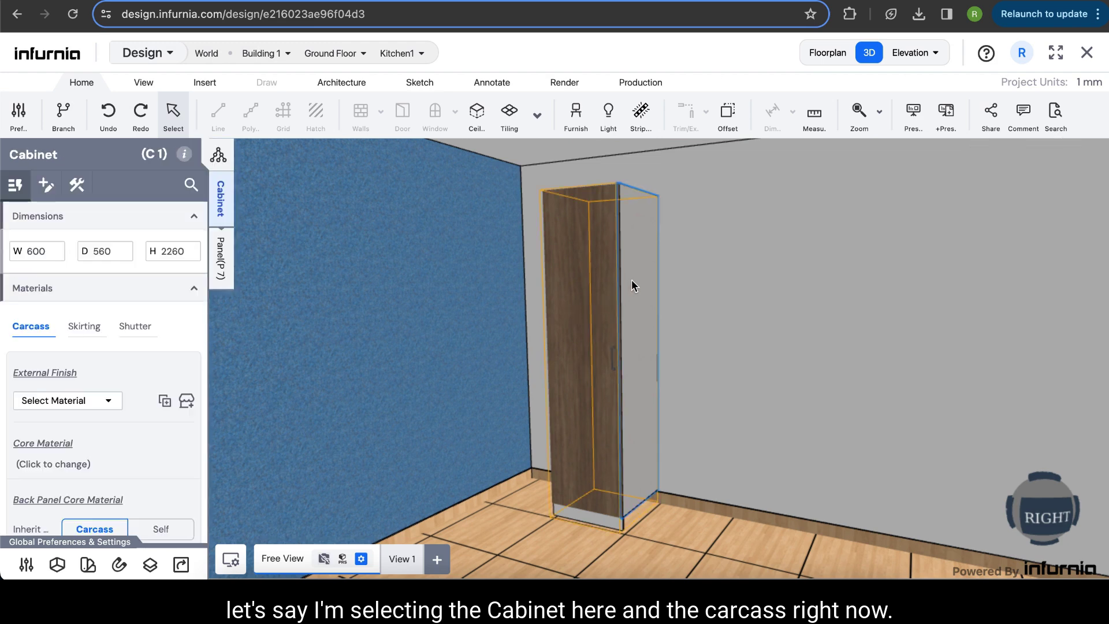
pyautogui.scroll(-3)
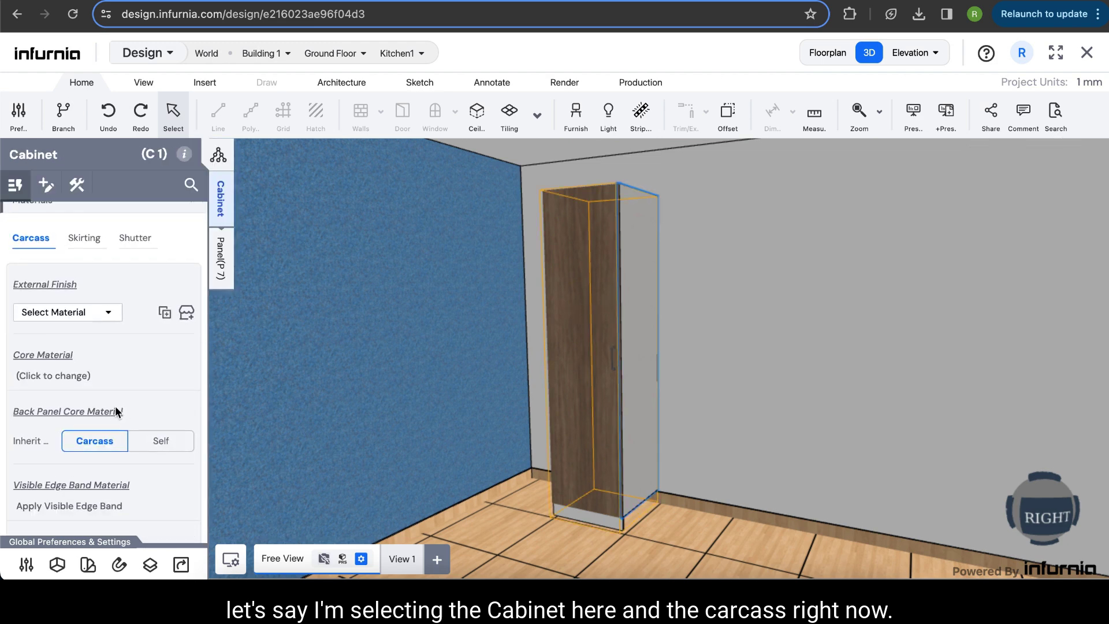
pyautogui.scroll(-3)
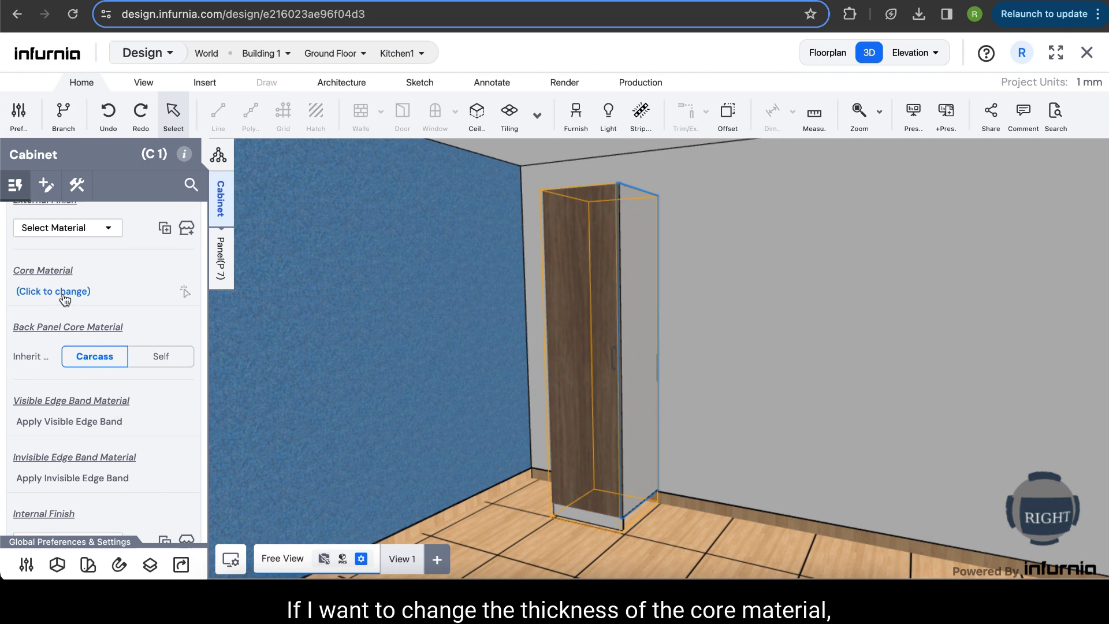
pyautogui.moveTo(53, 291)
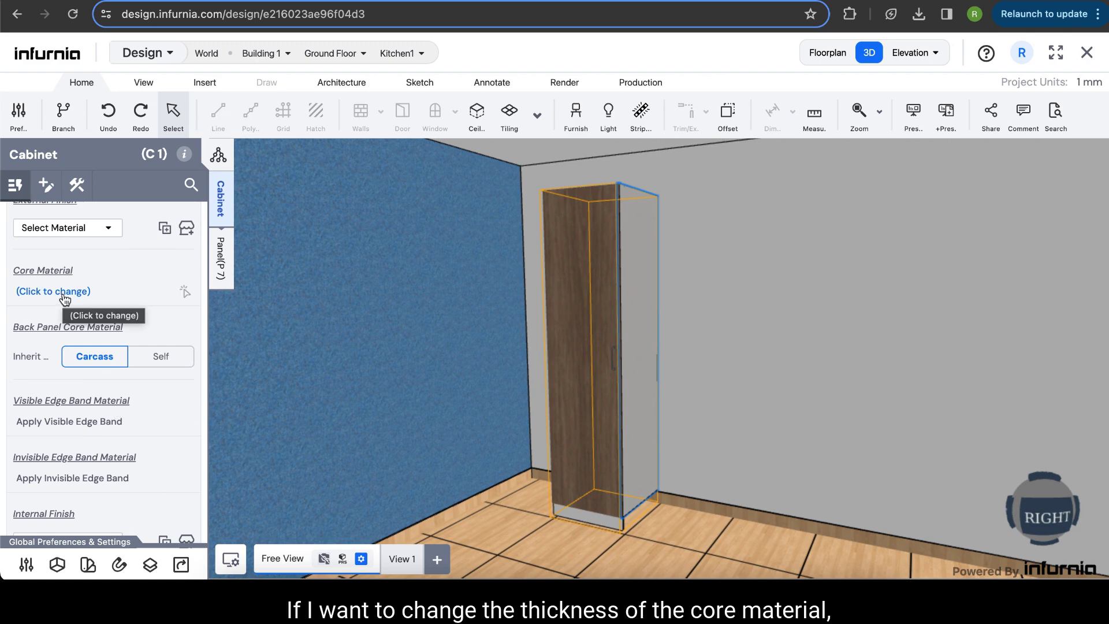
# Set cabinet C1's carcass core material to 22mm BWR Ply from the BWR Ply browser
pyautogui.click(52, 291)
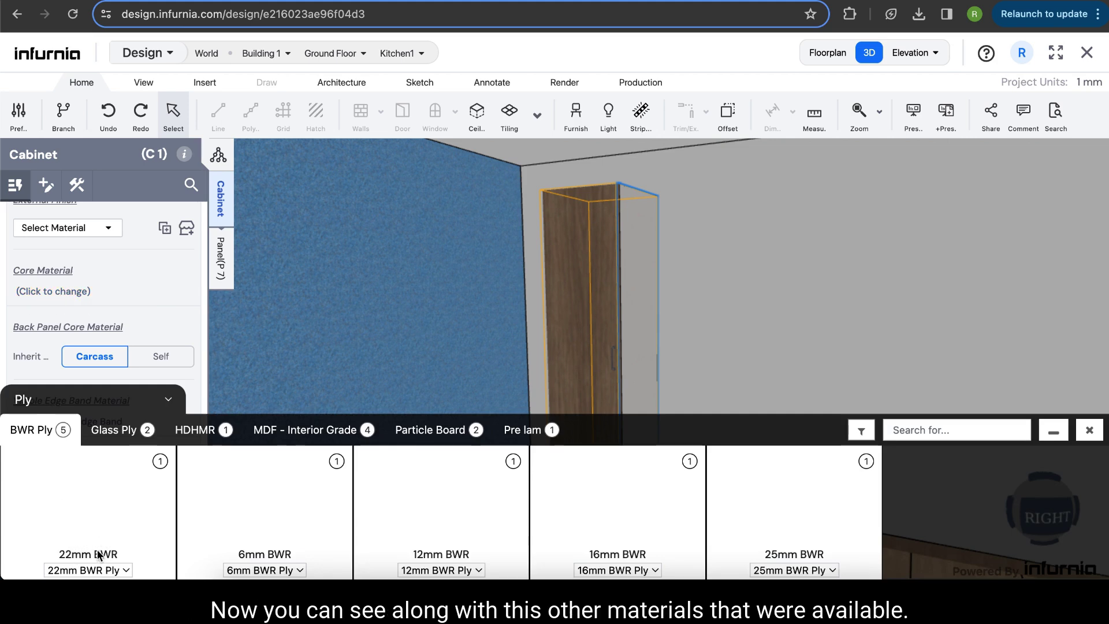
pyautogui.moveTo(689, 555)
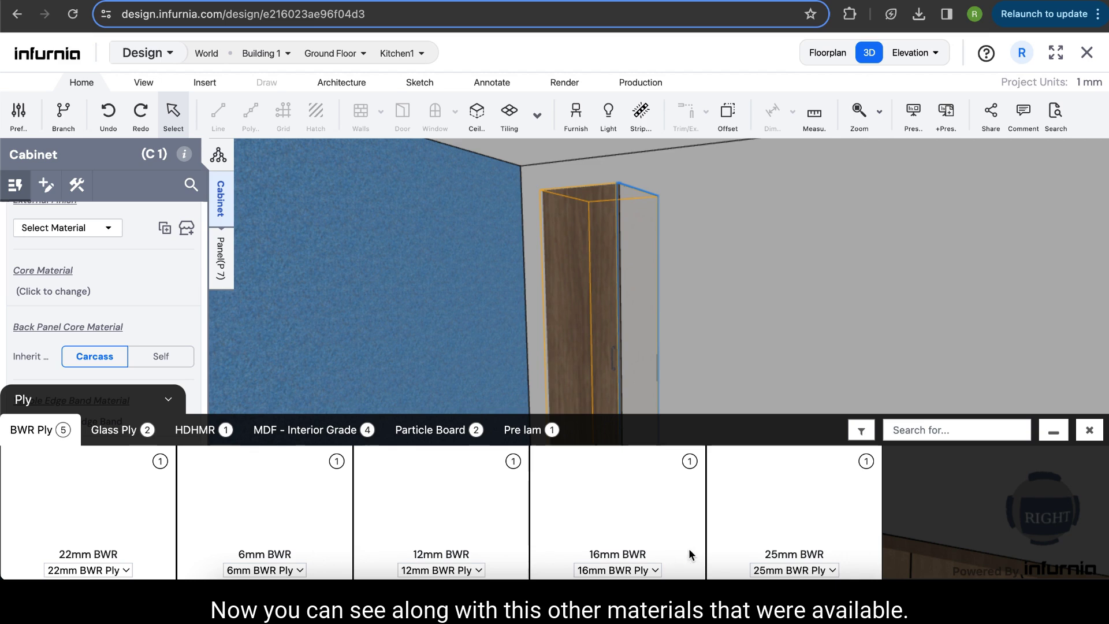
pyautogui.moveTo(94, 533)
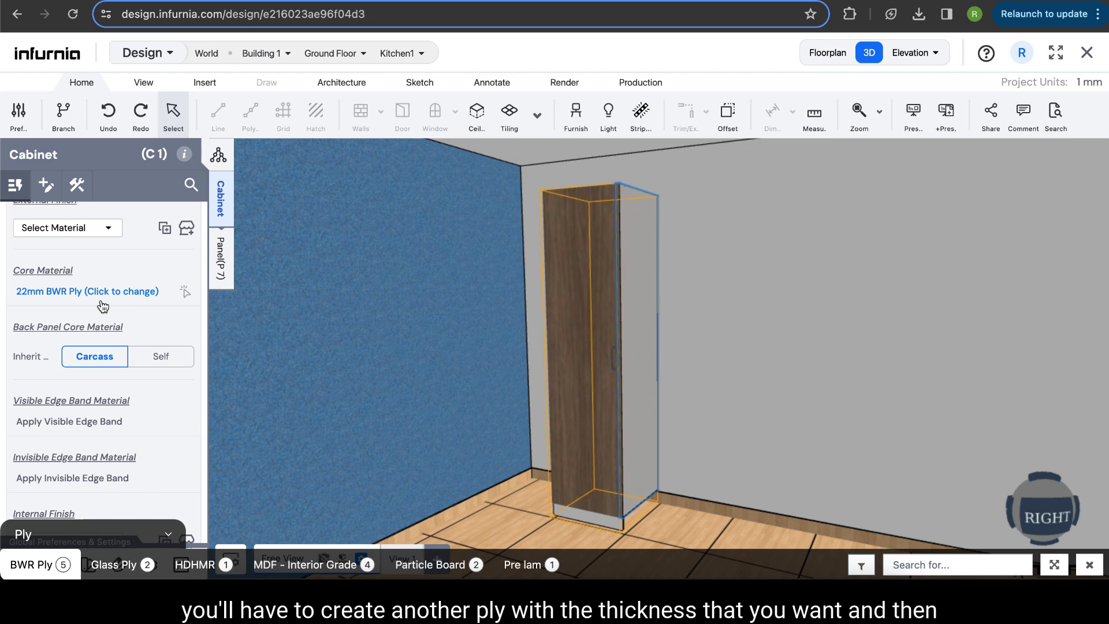
pyautogui.click(87, 291)
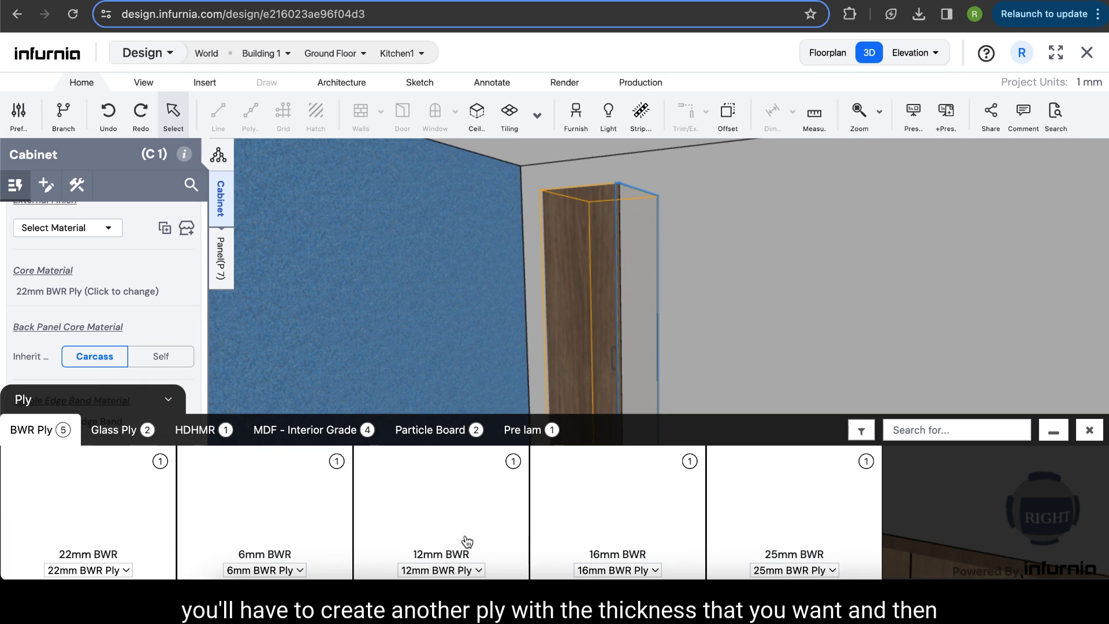
pyautogui.moveTo(593, 519)
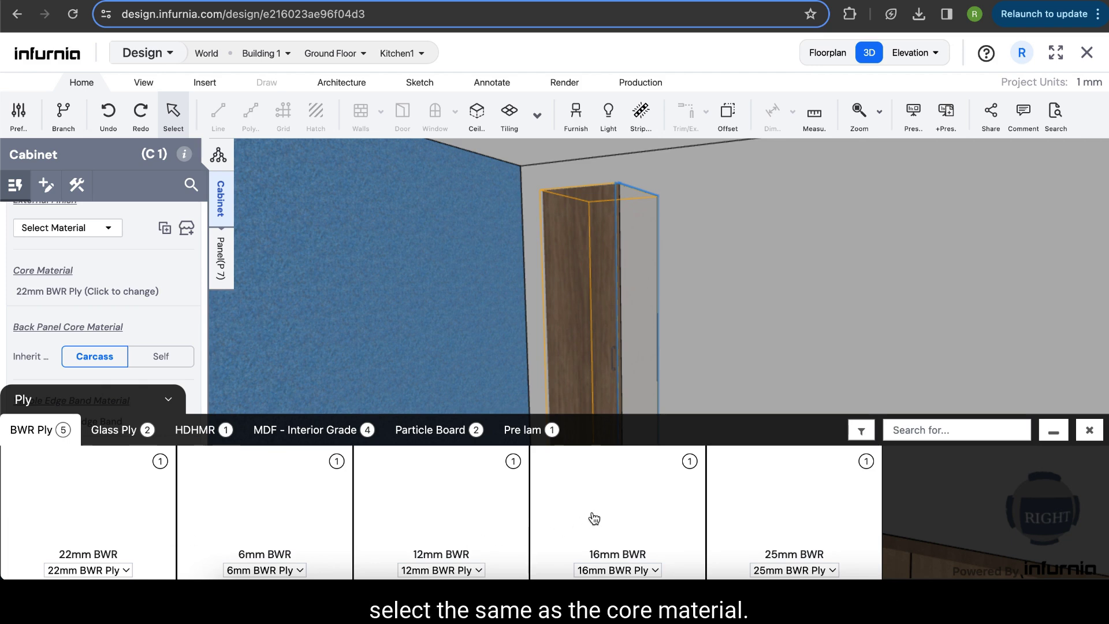